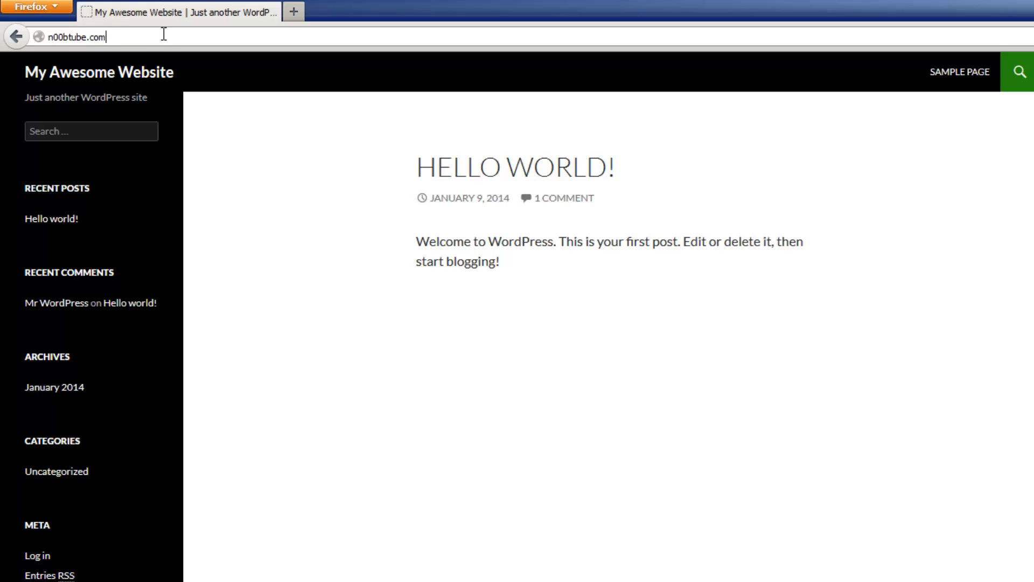
Step: Log in at /wp-admin with the admin username and password
{"action": "type", "text": "/wp-admin"}
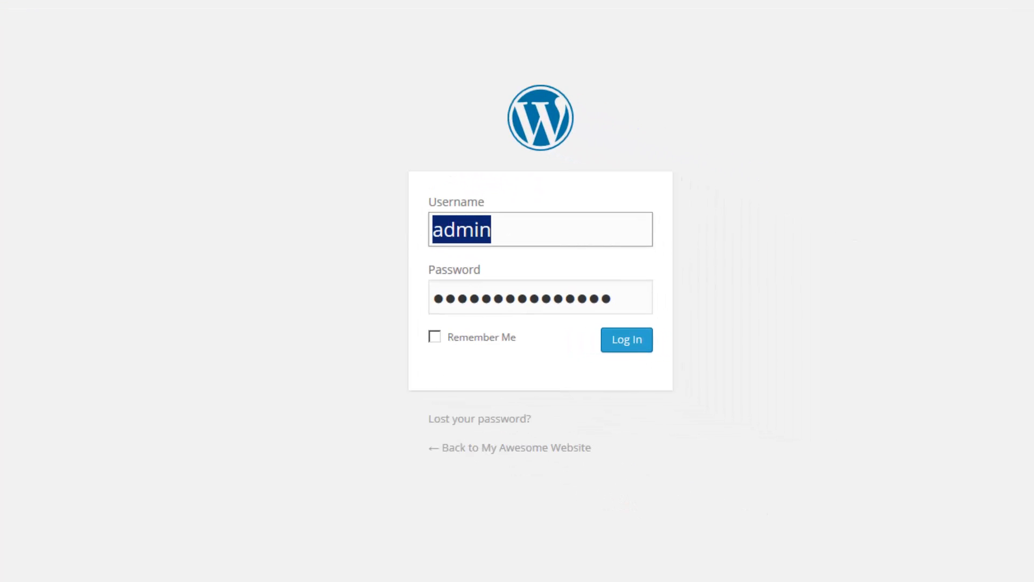
{"action": "mouse_move", "coordinate": [544, 263]}
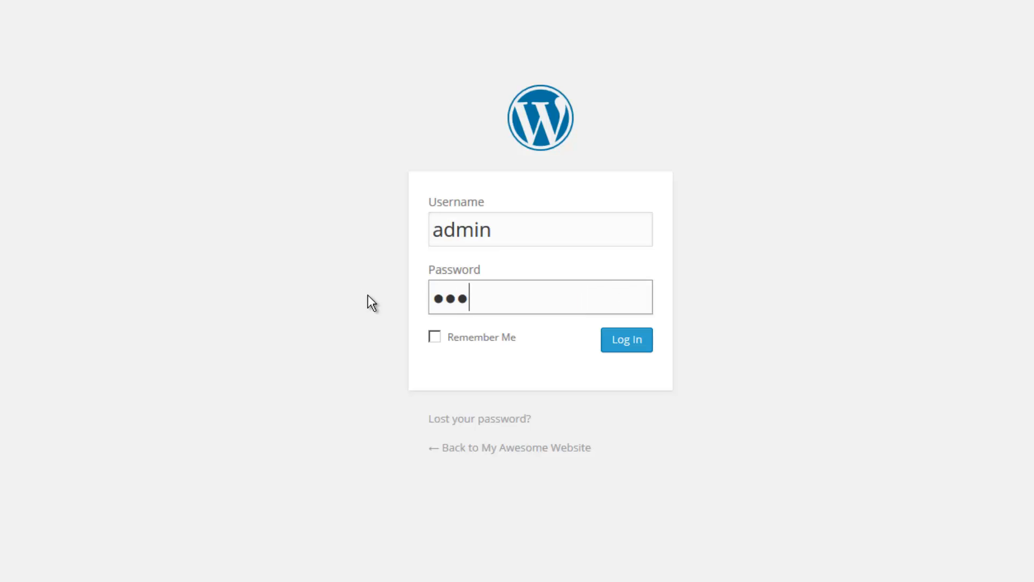
{"action": "type", "text": "password"}
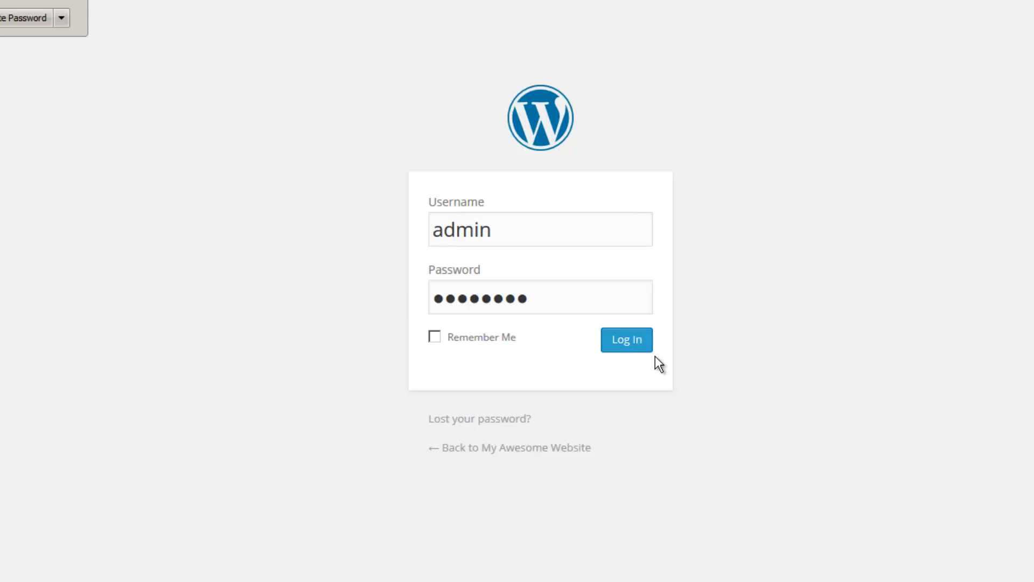
{"action": "left_click", "coordinate": [626, 339]}
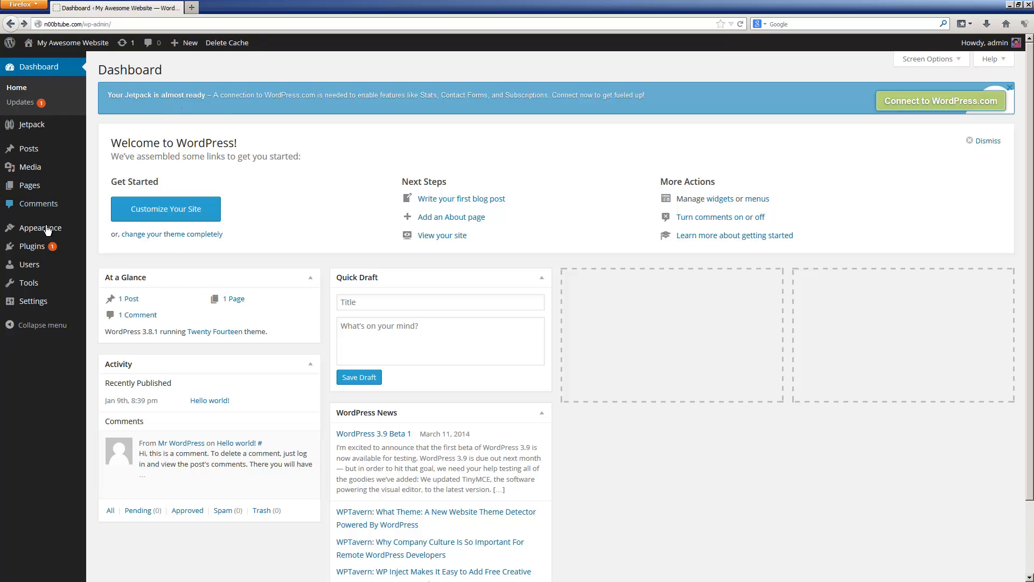
Step: Deactivate Jetpack by WordPress.com and WP Super Cache under Installed Plugins
{"action": "left_click", "coordinate": [32, 246]}
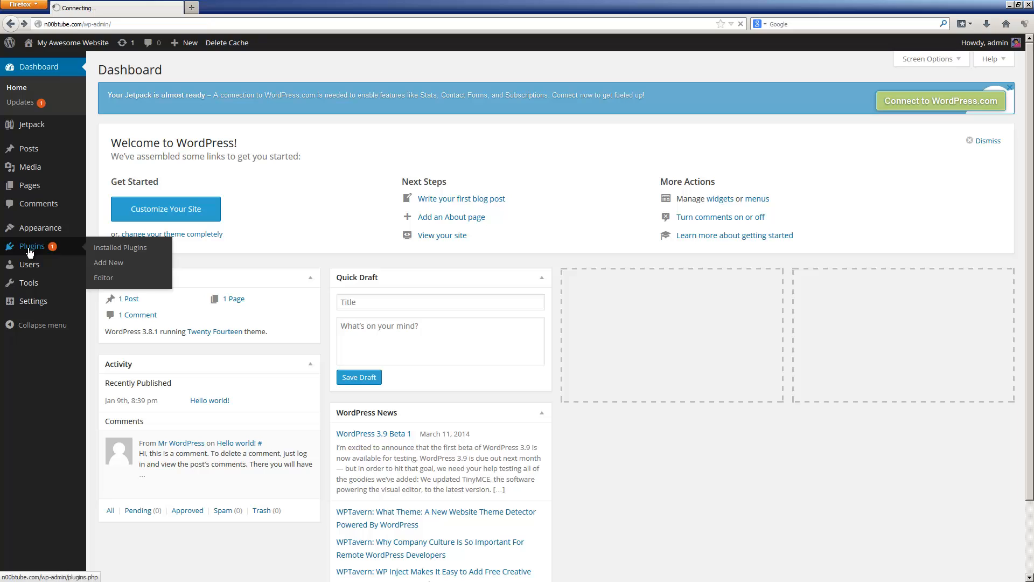
{"action": "left_click", "coordinate": [120, 247]}
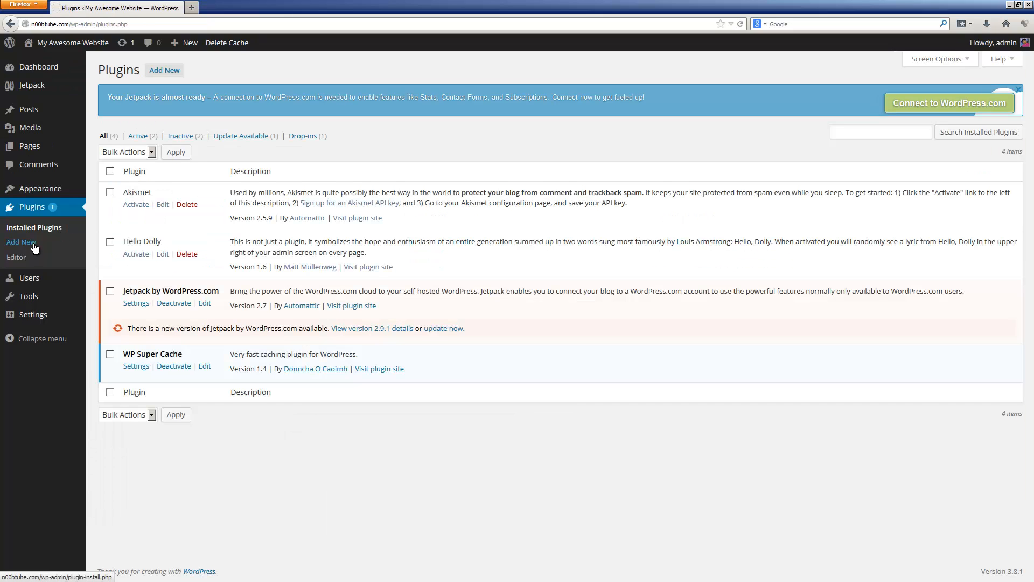
{"action": "mouse_move", "coordinate": [134, 386]}
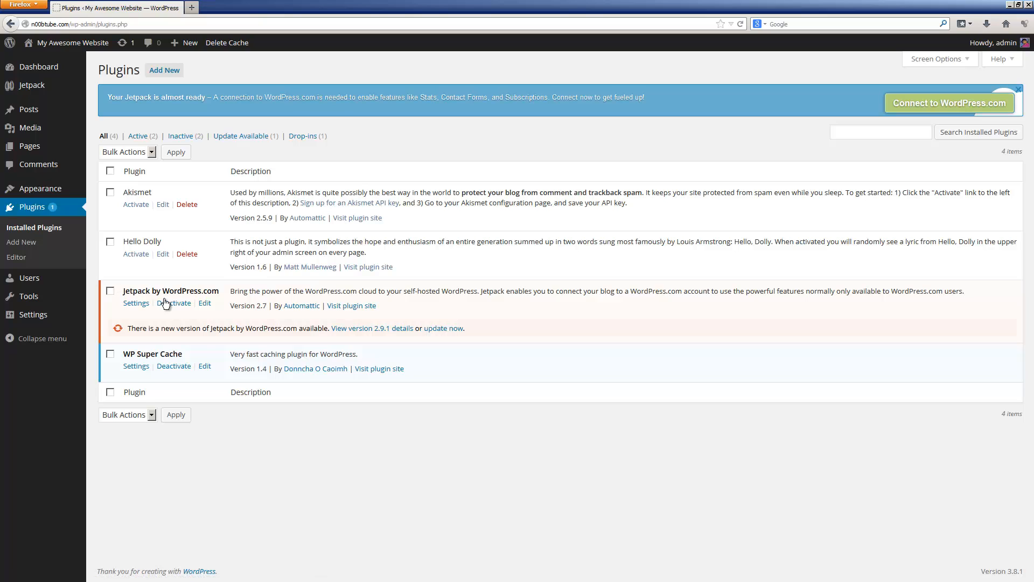
{"action": "left_click", "coordinate": [174, 303]}
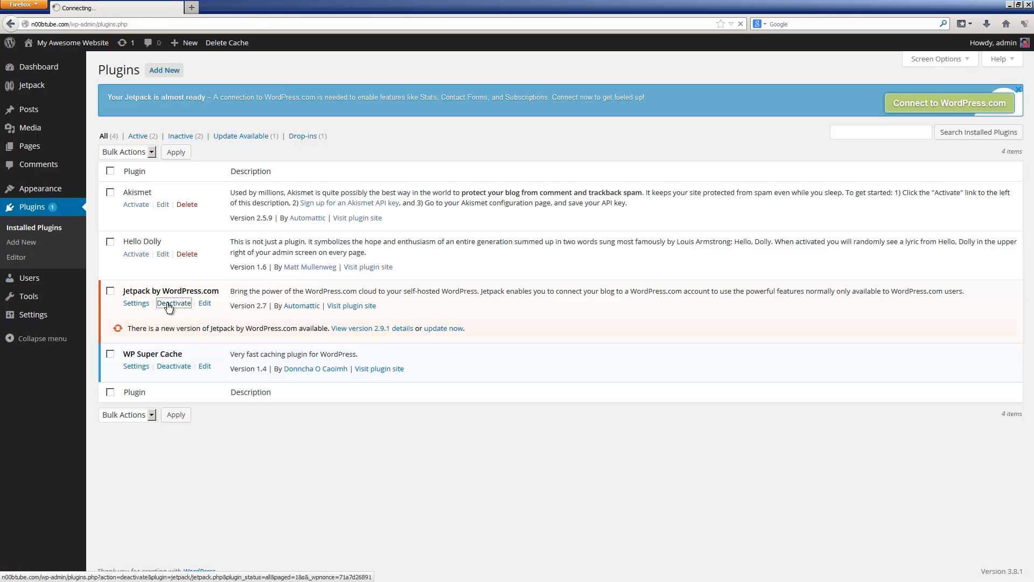
{"action": "left_click", "coordinate": [173, 303]}
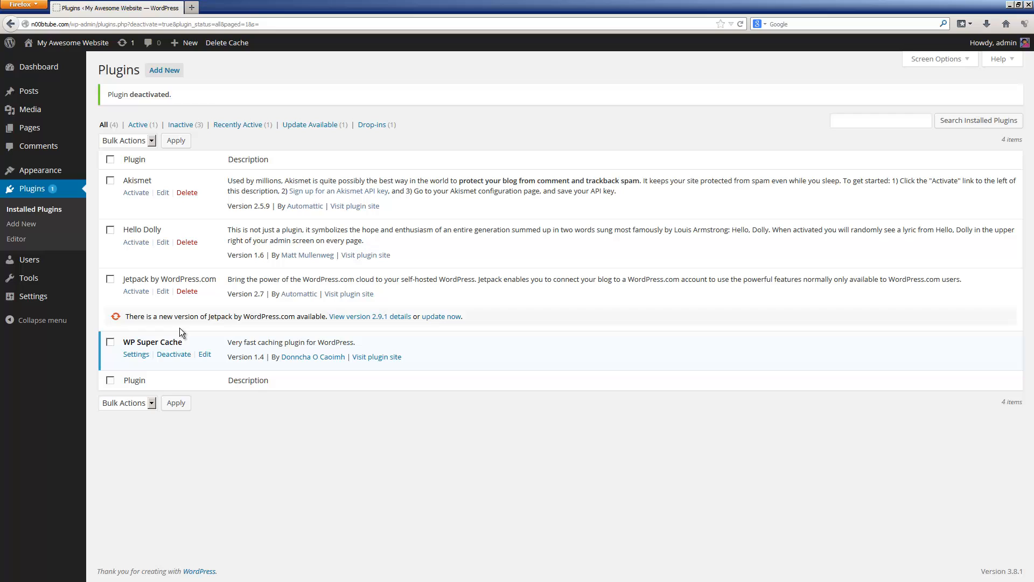
{"action": "mouse_move", "coordinate": [182, 350]}
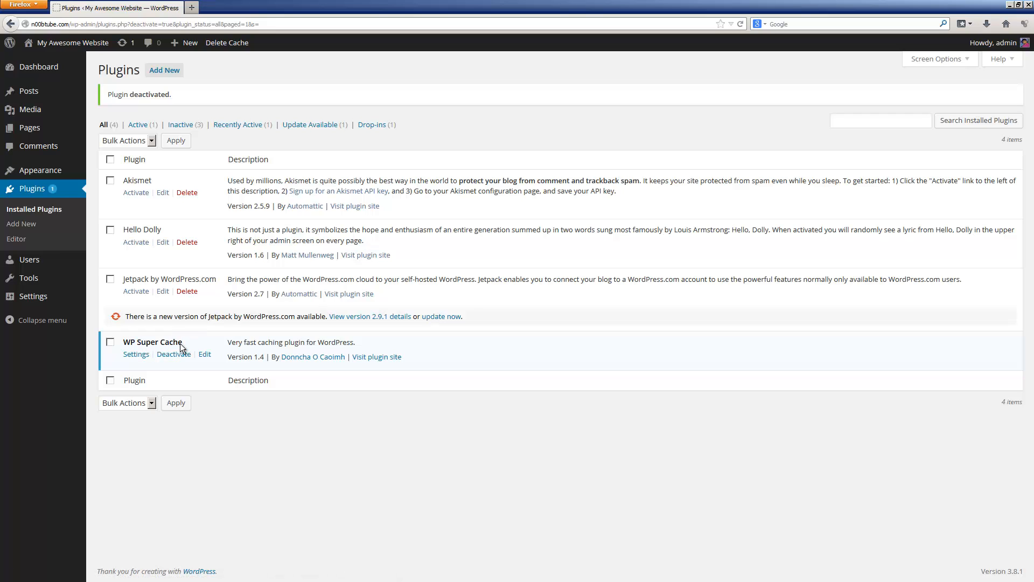
{"action": "mouse_move", "coordinate": [174, 355]}
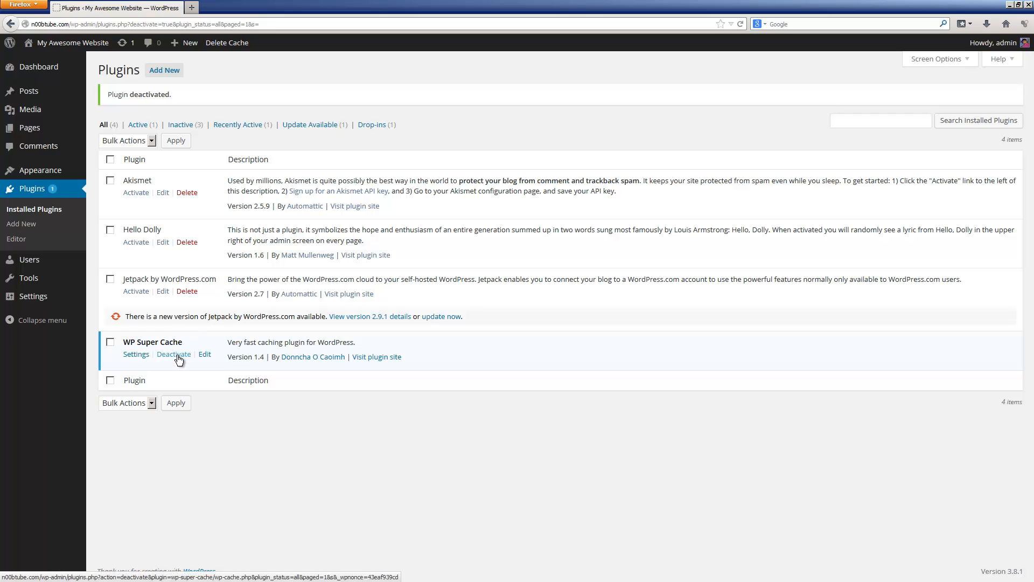
{"action": "left_click", "coordinate": [173, 354]}
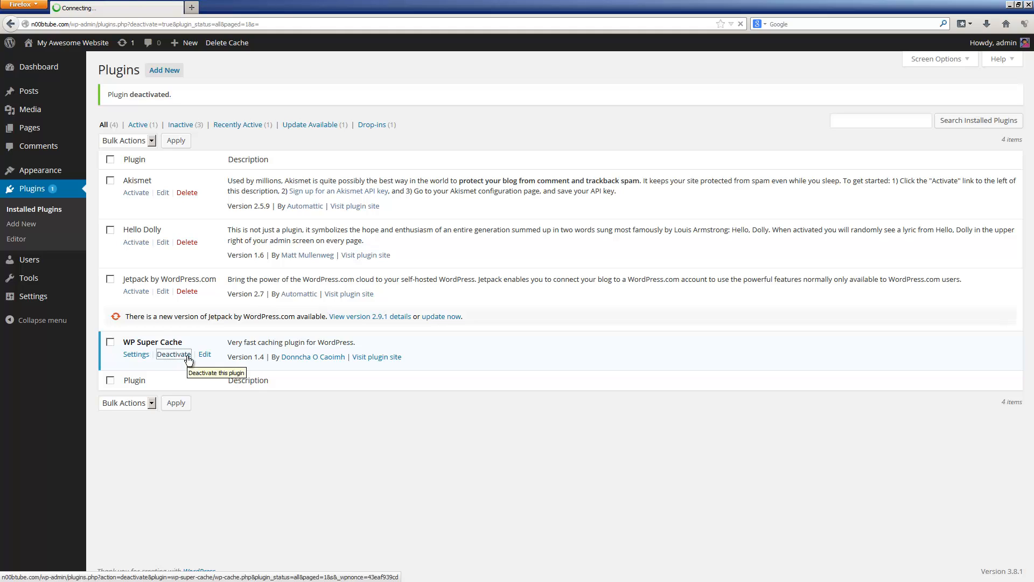
{"action": "left_click", "coordinate": [173, 354]}
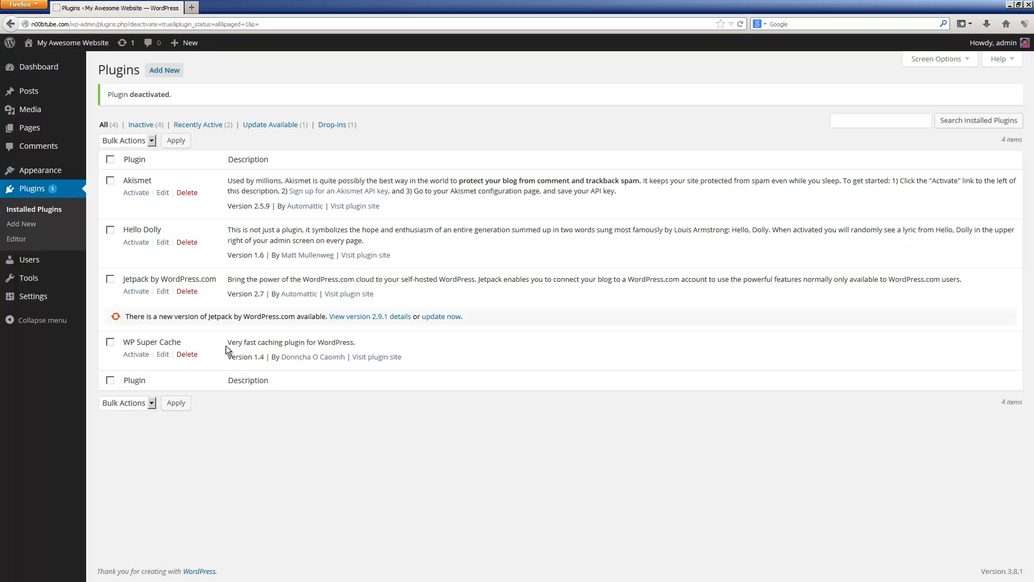
{"action": "mouse_move", "coordinate": [163, 324]}
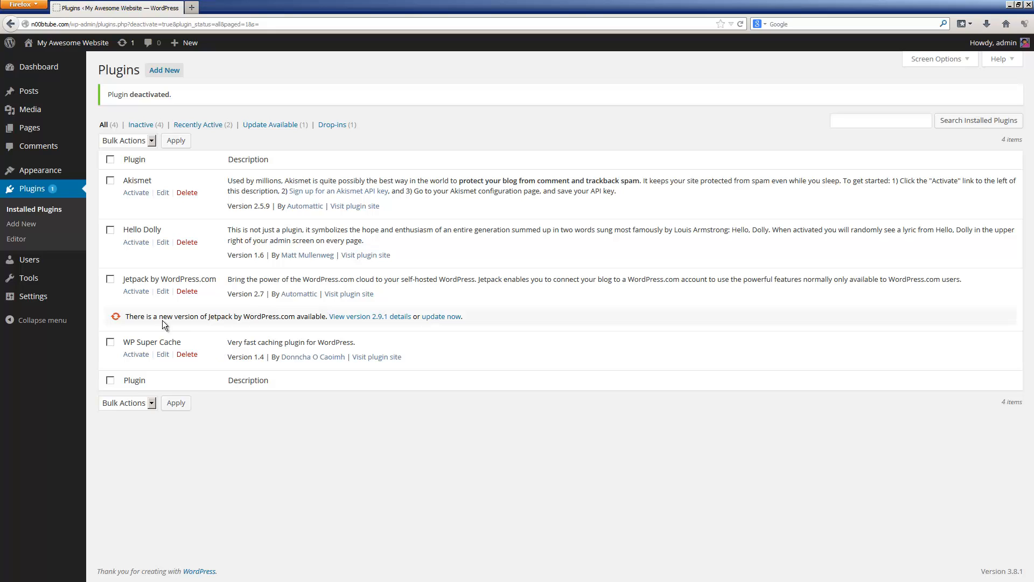
Step: Set Site Title 'n00btube A Place For Newbies' and tagline 'The best site for newbies to learn!'
{"action": "left_click", "coordinate": [33, 296]}
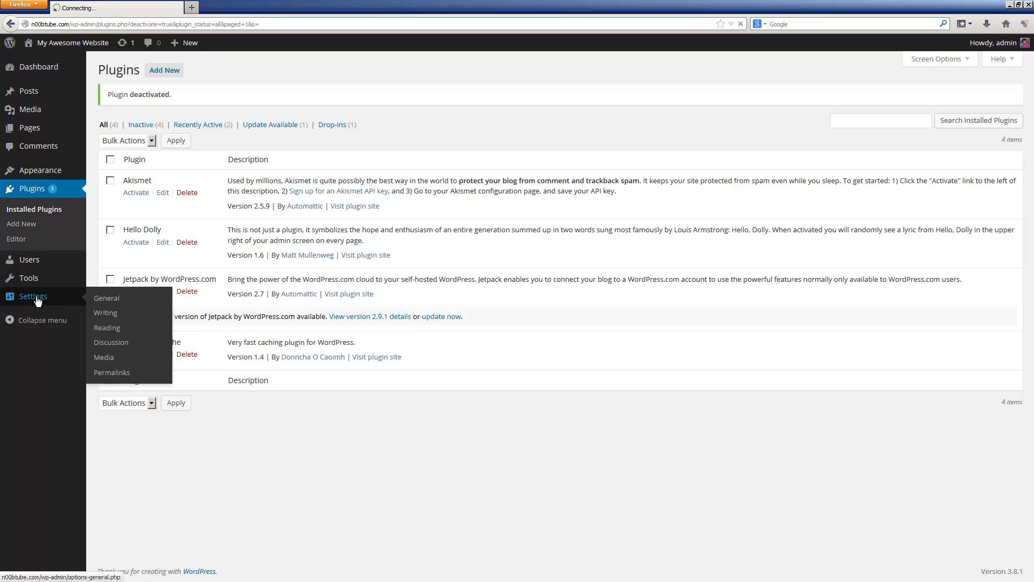
{"action": "left_click", "coordinate": [106, 298]}
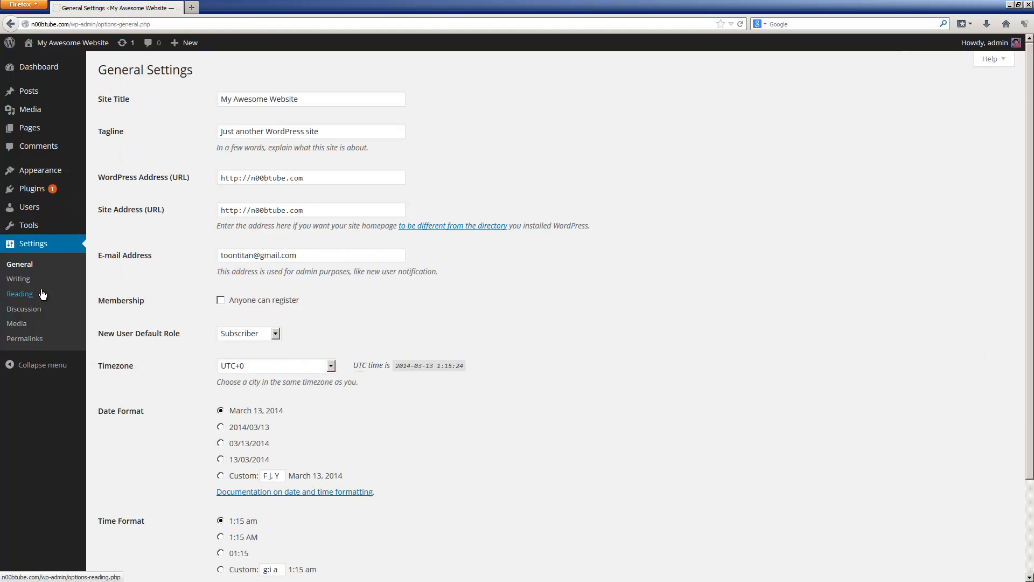
{"action": "mouse_move", "coordinate": [27, 354]}
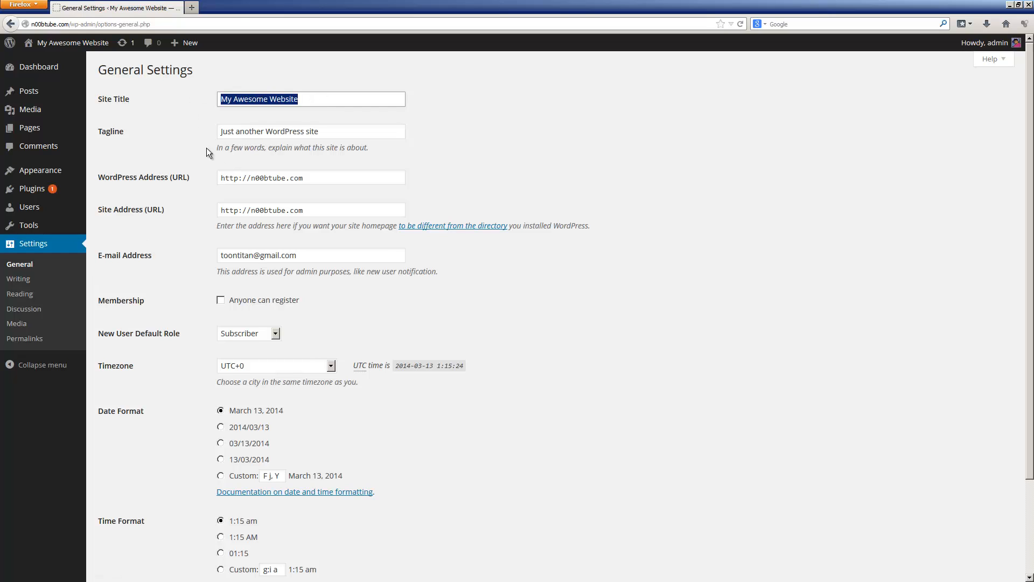
{"action": "type", "text": "n00btube"}
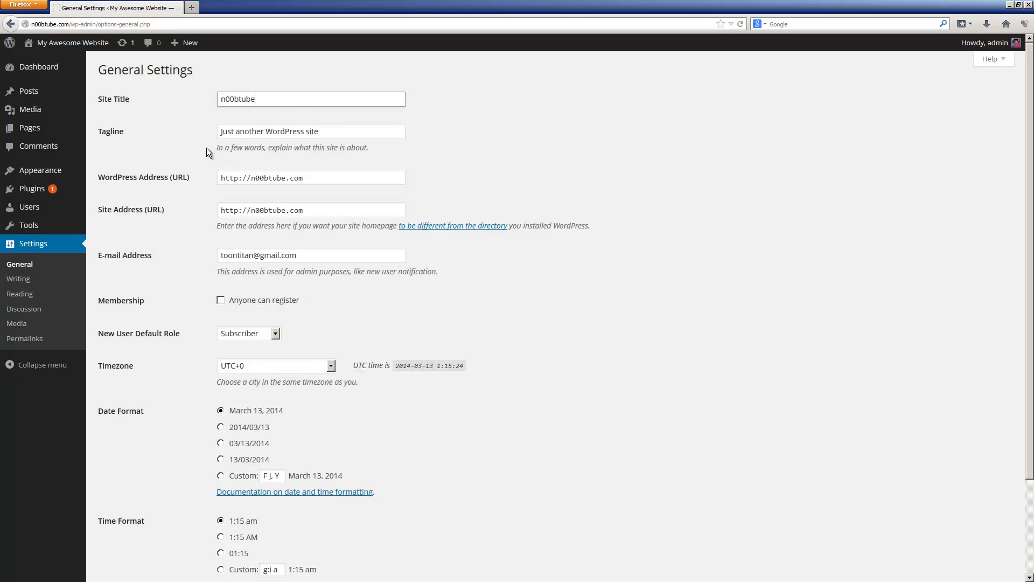
{"action": "type", "text": "A Place For Newbies"}
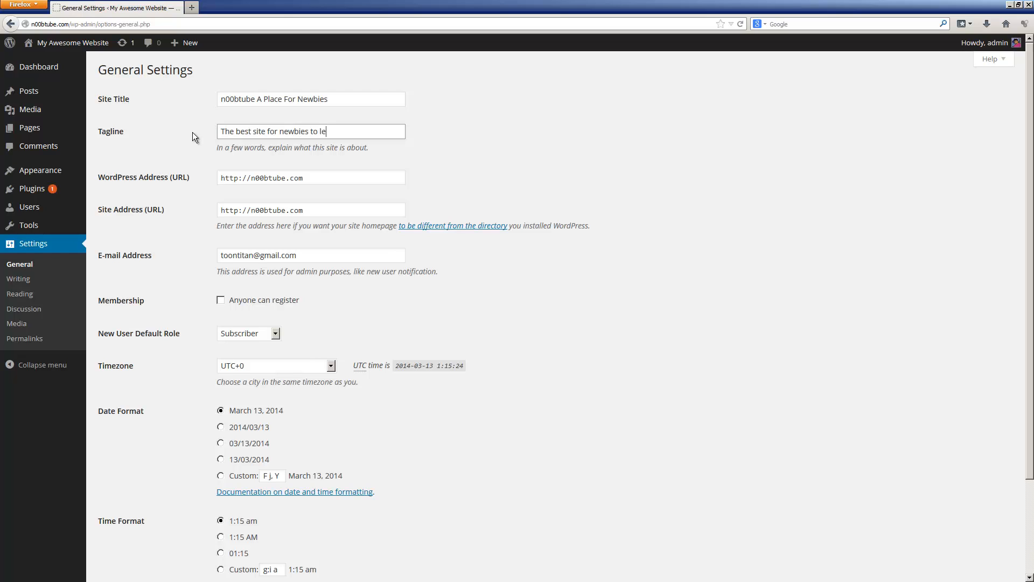
{"action": "type", "text": "arn!"}
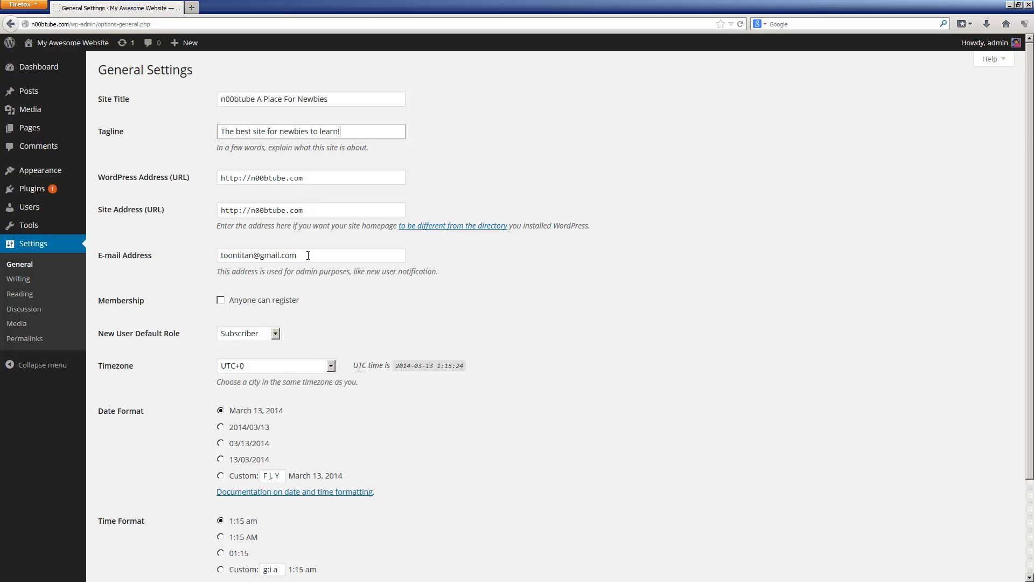
Step: Set the timezone to UTC-6, leave registration off, and save General Settings
{"action": "scroll", "scroll_direction": "down", "scroll_amount": 3}
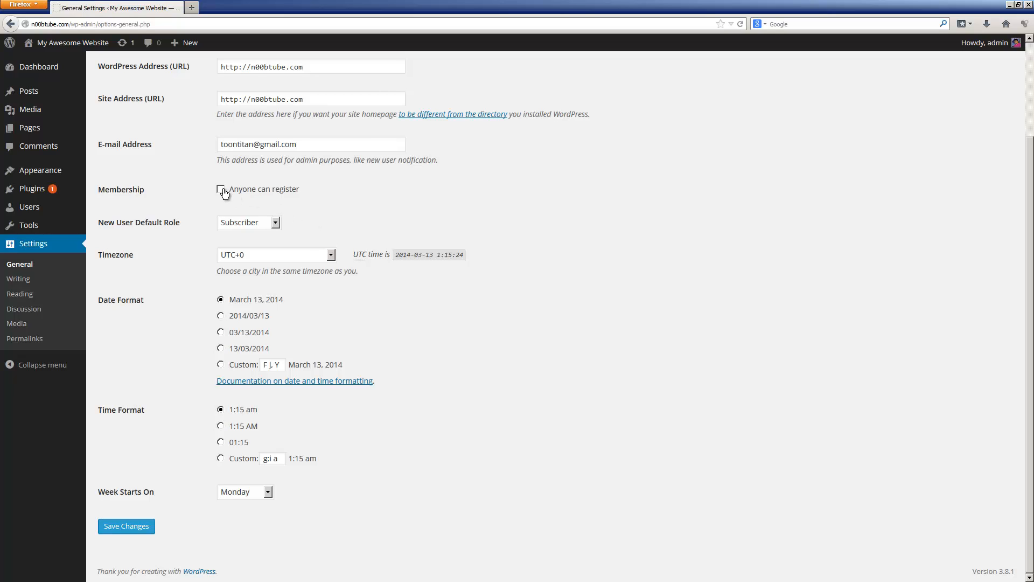
{"action": "left_click", "coordinate": [220, 188]}
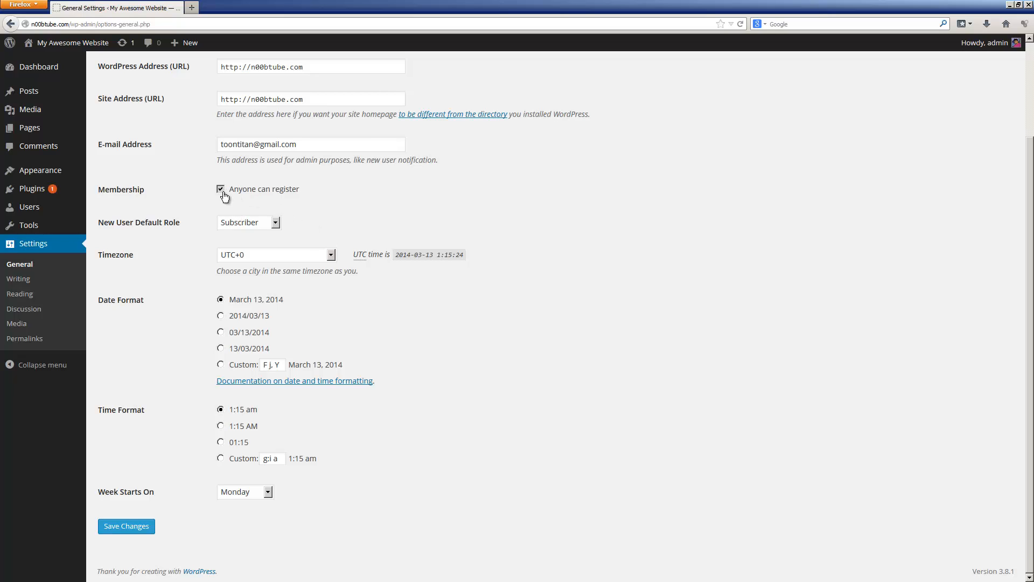
{"action": "left_click", "coordinate": [221, 189]}
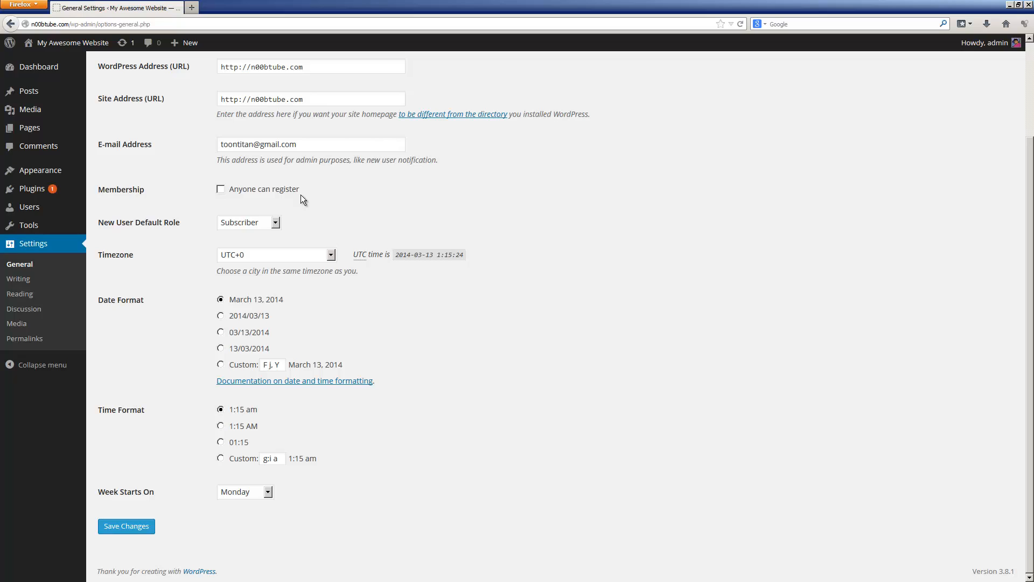
{"action": "mouse_move", "coordinate": [311, 210]}
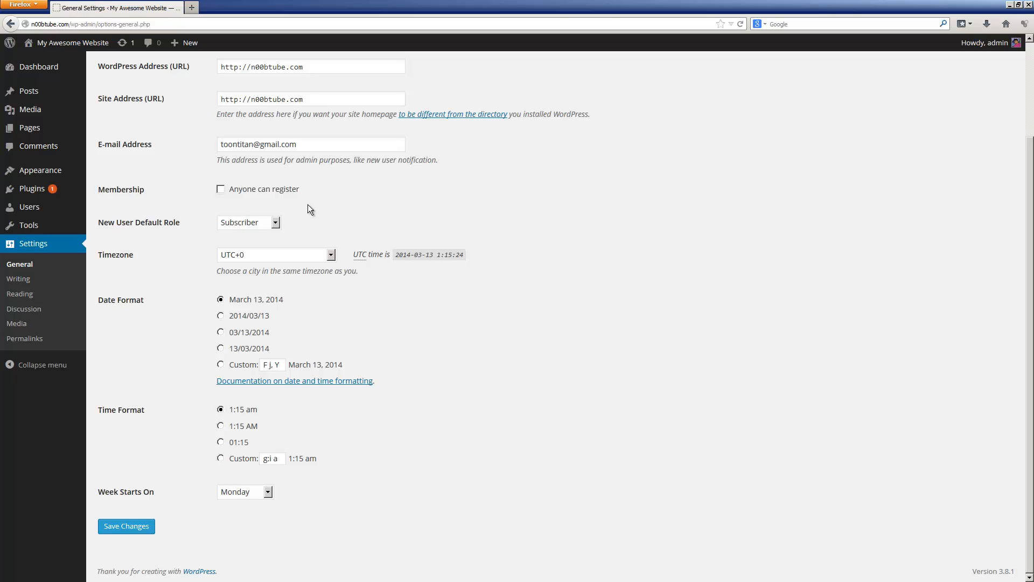
{"action": "mouse_move", "coordinate": [287, 219]}
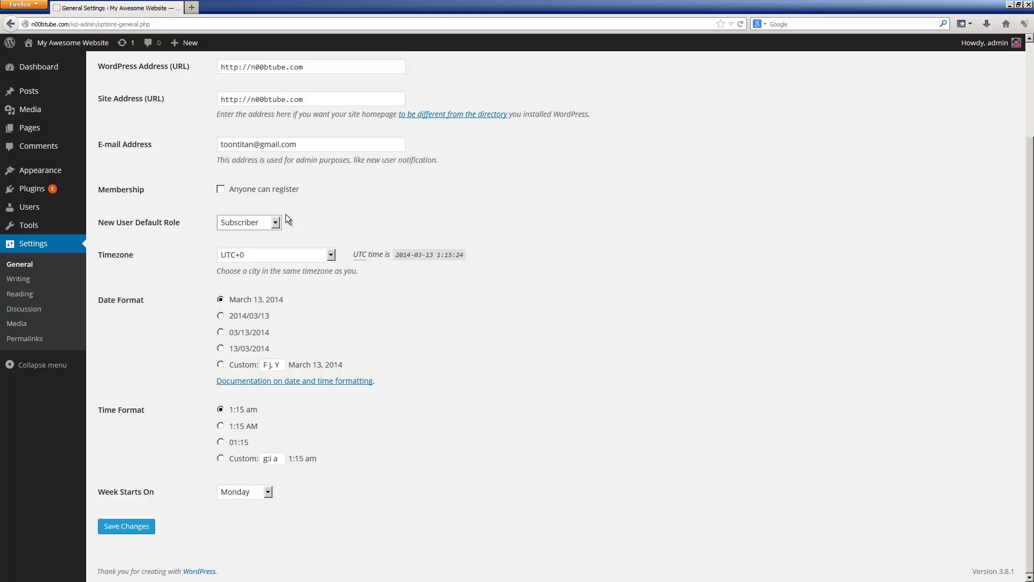
{"action": "left_click", "coordinate": [249, 223]}
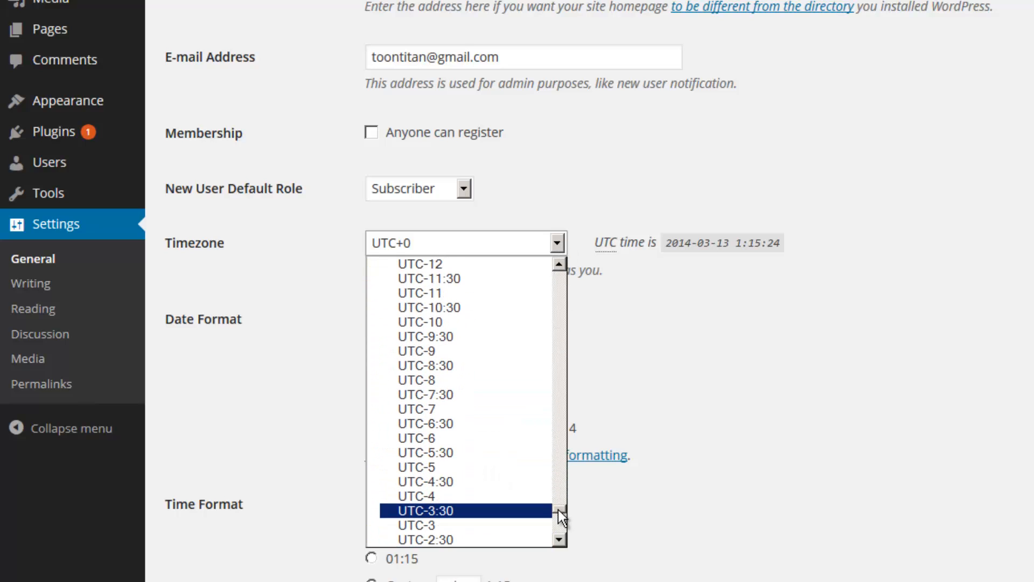
{"action": "left_click", "coordinate": [419, 437]}
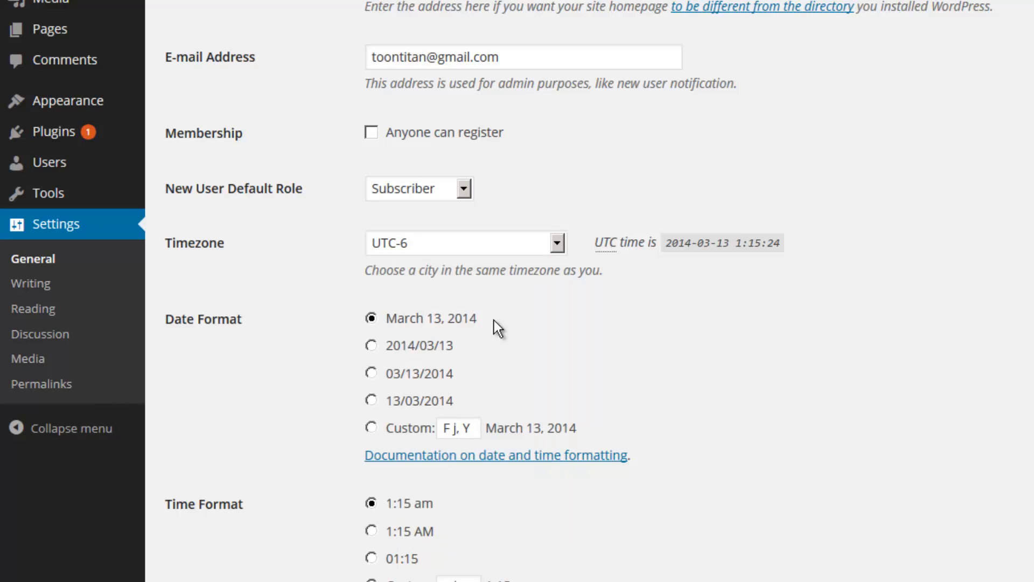
{"action": "mouse_move", "coordinate": [470, 352]}
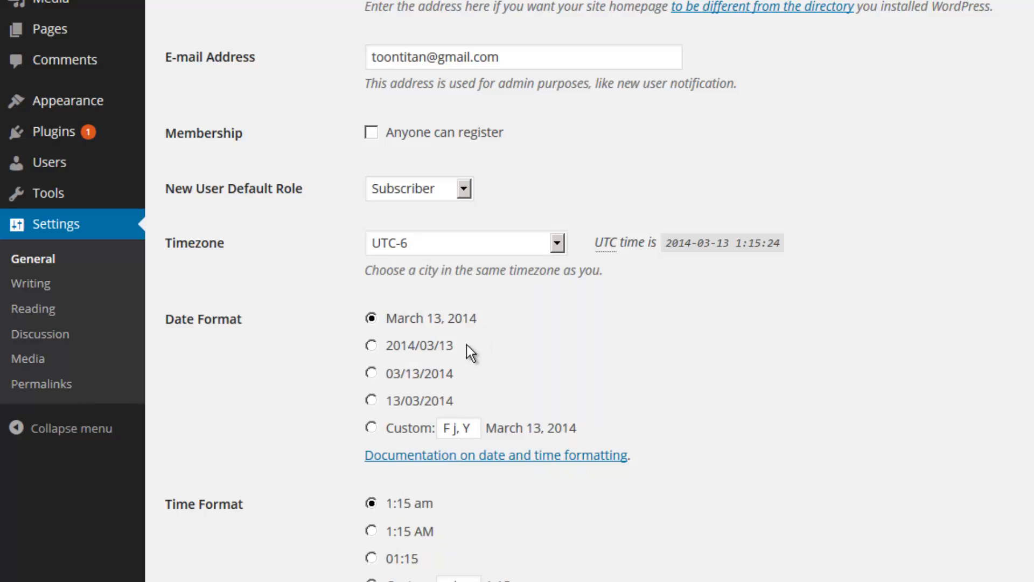
{"action": "mouse_move", "coordinate": [541, 458]}
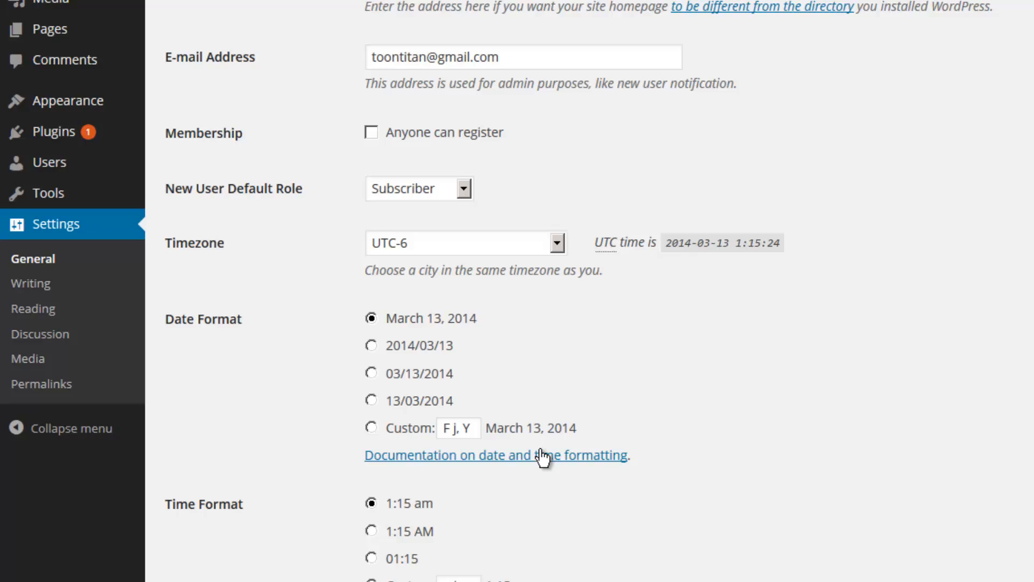
{"action": "scroll", "scroll_direction": "down", "scroll_amount": 3}
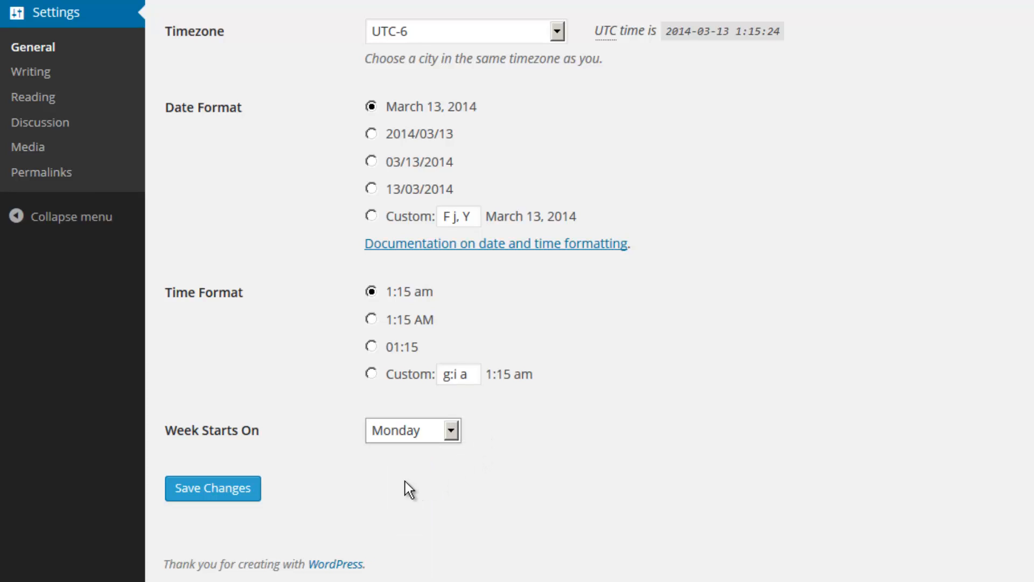
{"action": "mouse_move", "coordinate": [236, 492]}
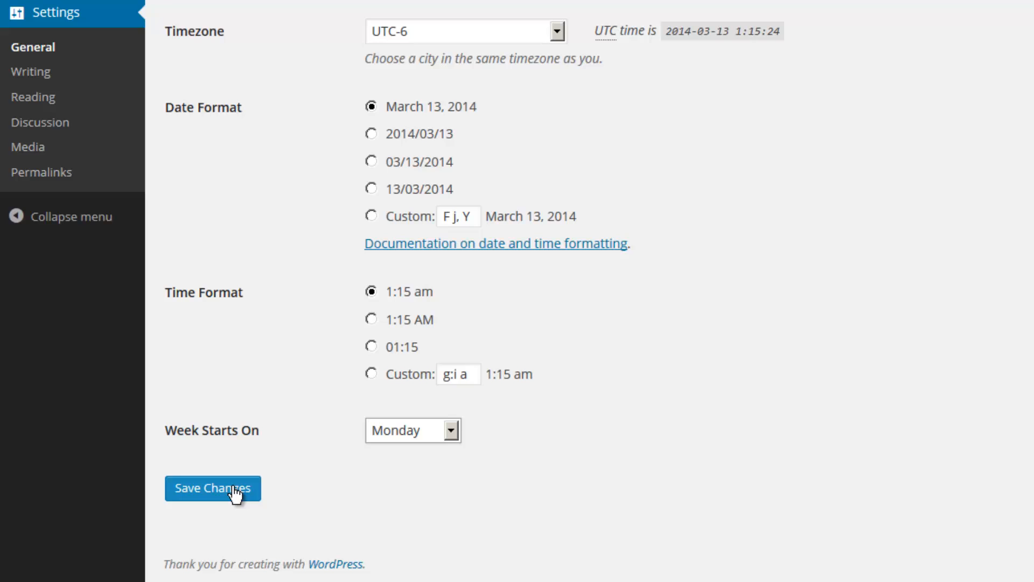
{"action": "left_click", "coordinate": [213, 488]}
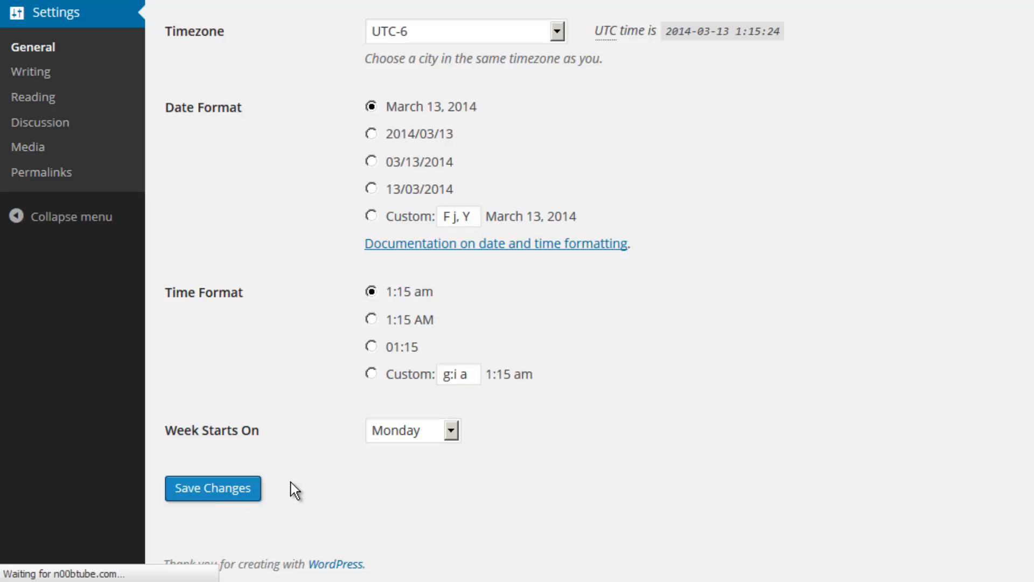
{"action": "left_click", "coordinate": [212, 488]}
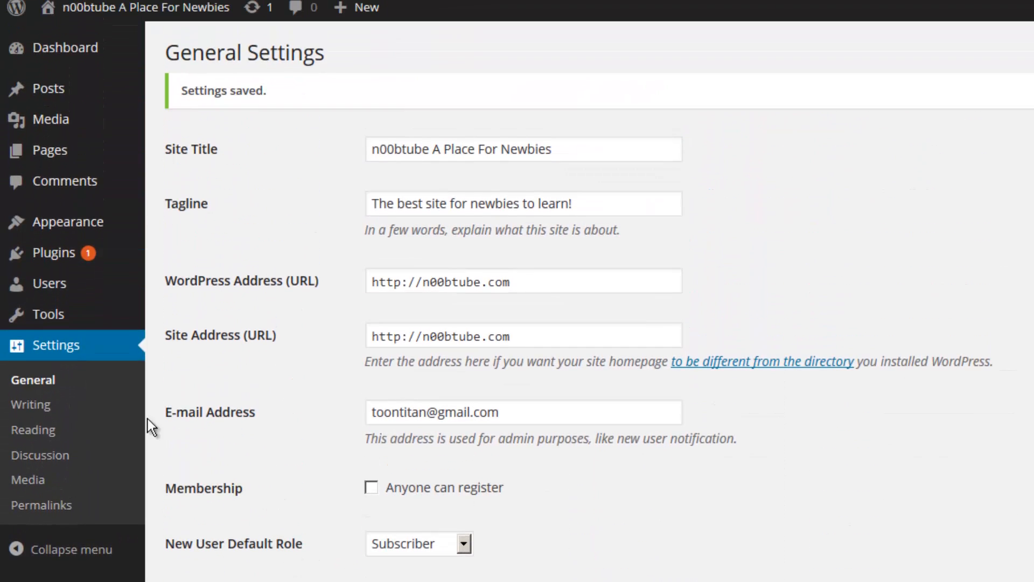
Step: Review Writing Settings, keeping XHTML correction off and Uncategorized as default category
{"action": "left_click", "coordinate": [31, 404]}
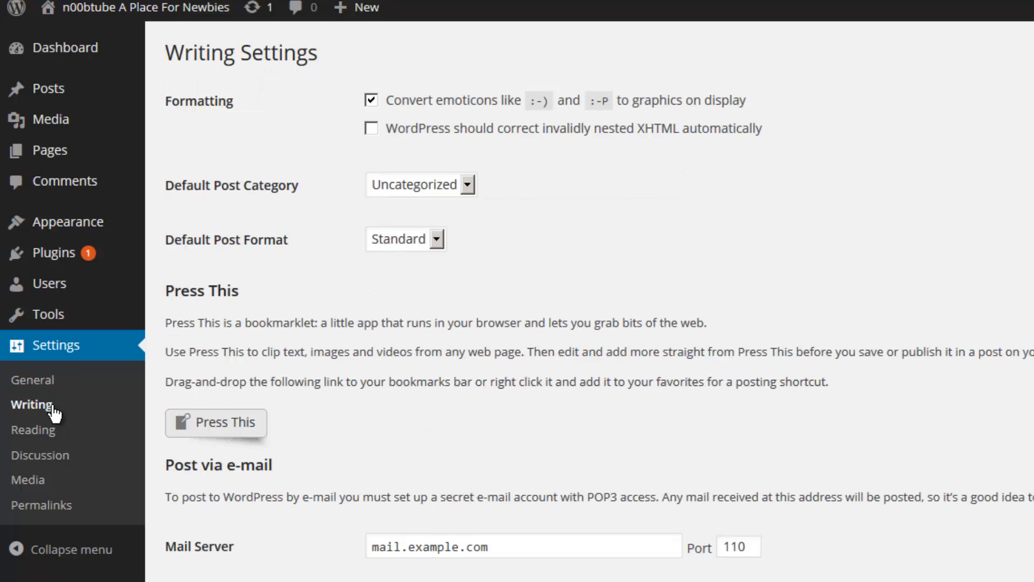
{"action": "mouse_move", "coordinate": [365, 147]}
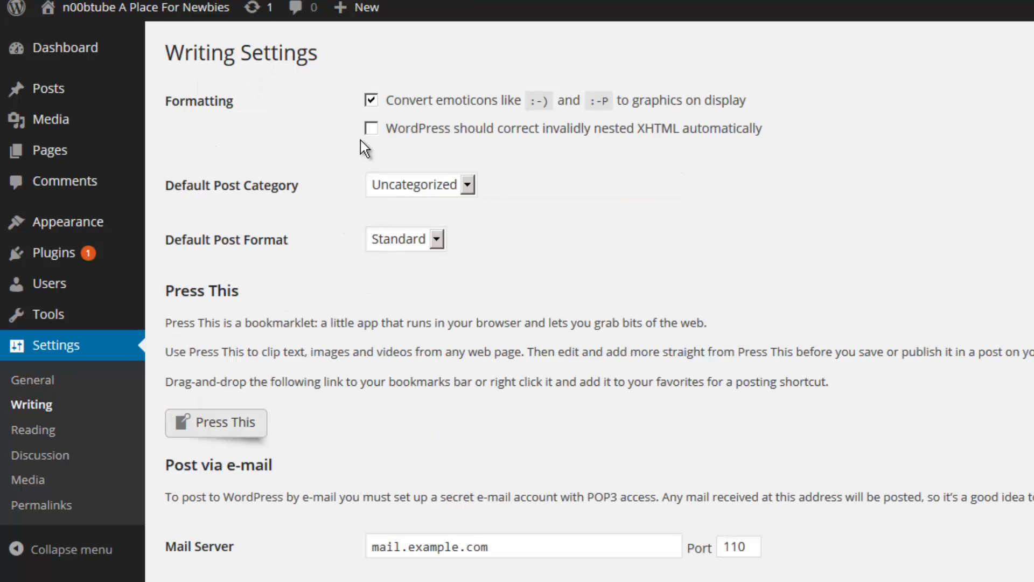
{"action": "mouse_move", "coordinate": [423, 111]}
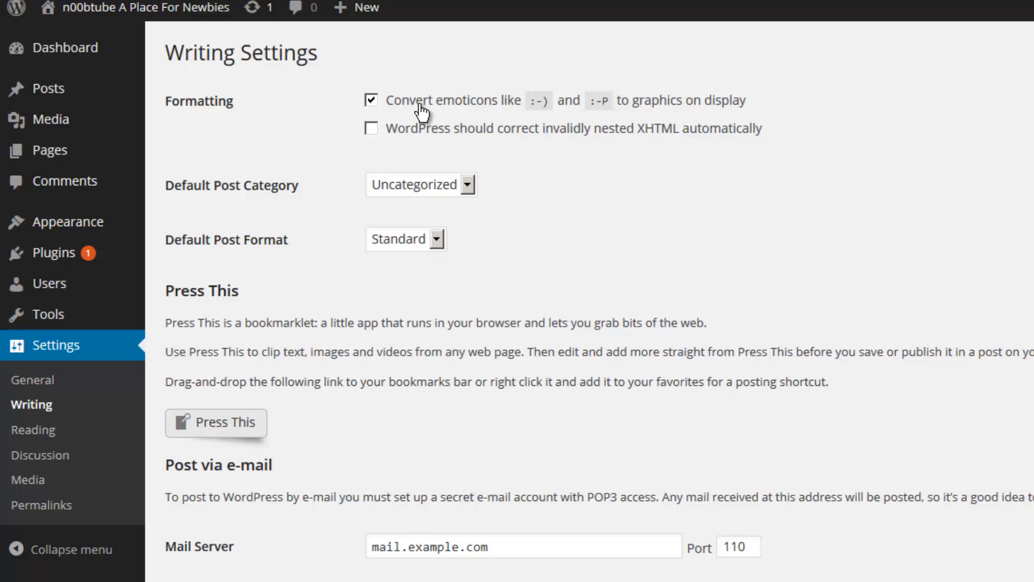
{"action": "mouse_move", "coordinate": [543, 114]}
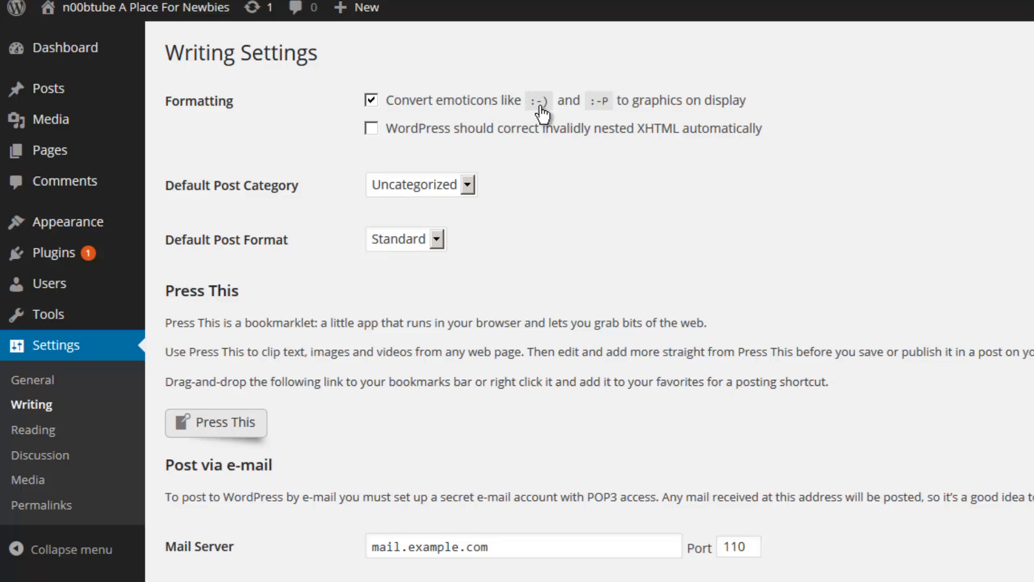
{"action": "mouse_move", "coordinate": [635, 114]}
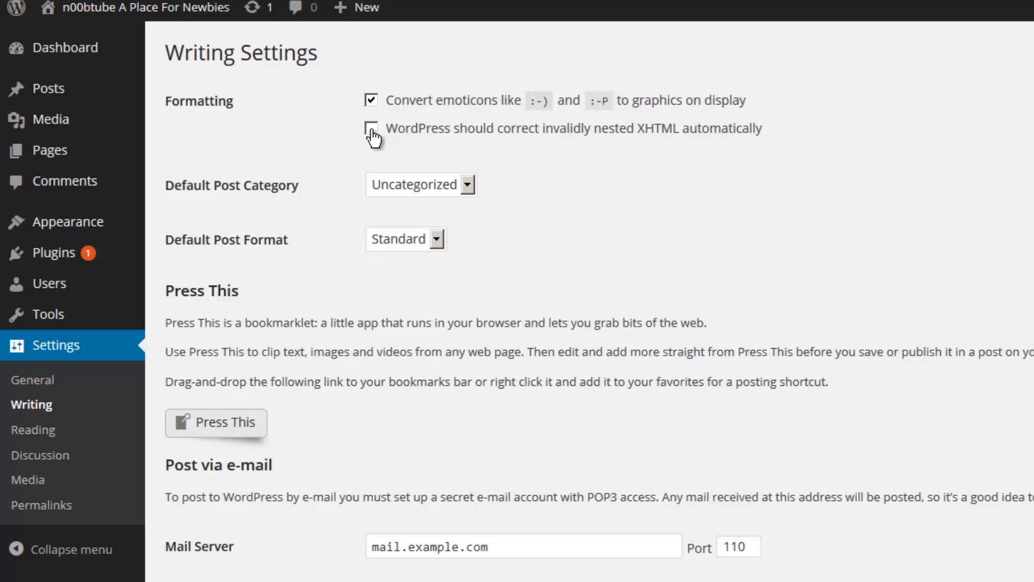
{"action": "left_click", "coordinate": [371, 129]}
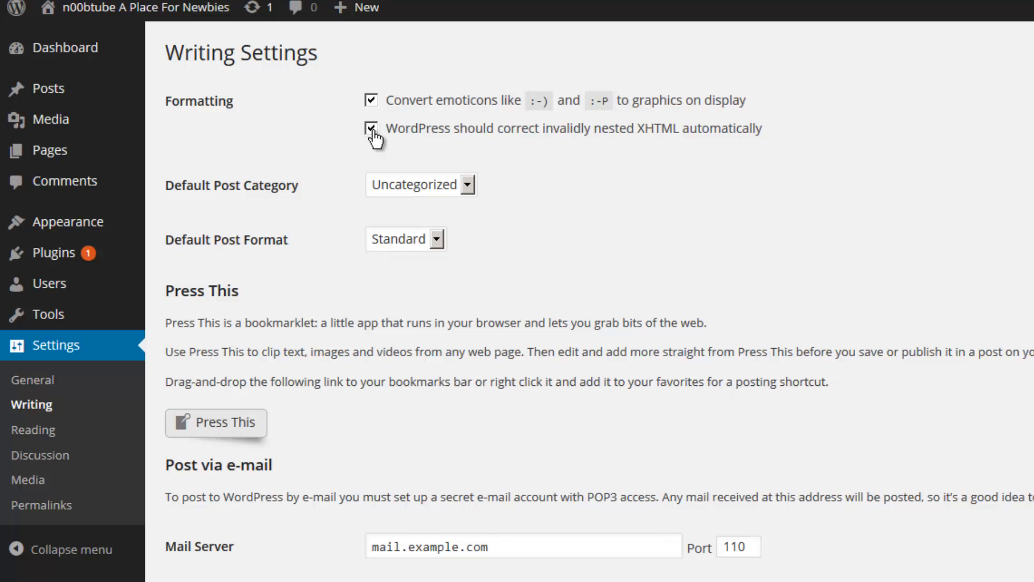
{"action": "left_click", "coordinate": [372, 128]}
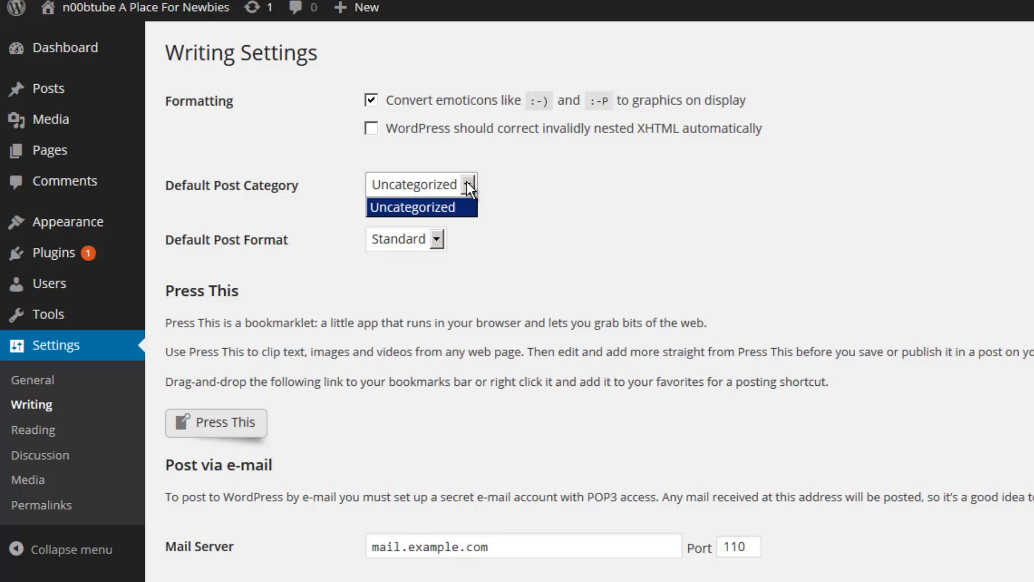
{"action": "mouse_move", "coordinate": [474, 193]}
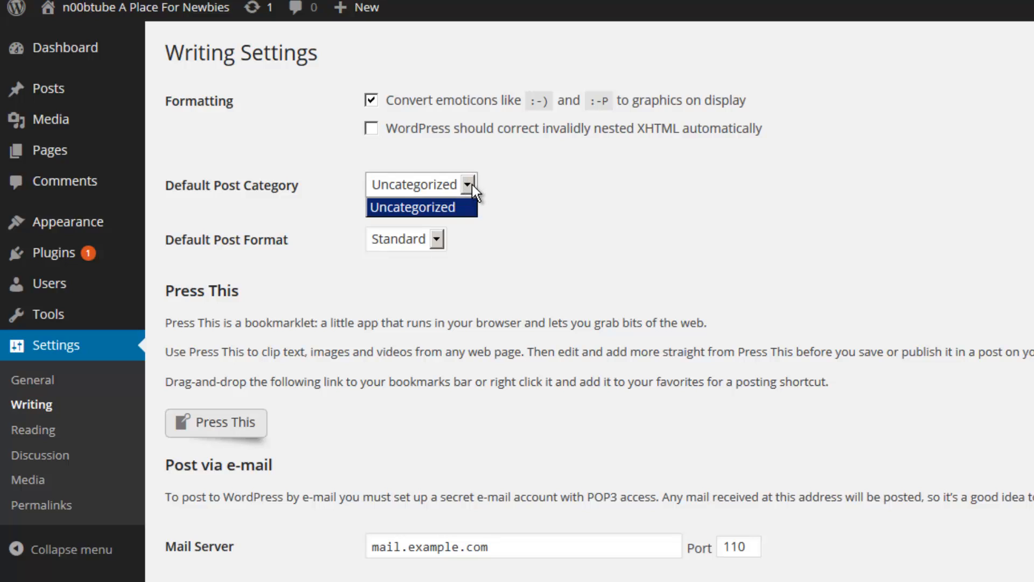
{"action": "mouse_move", "coordinate": [445, 218]}
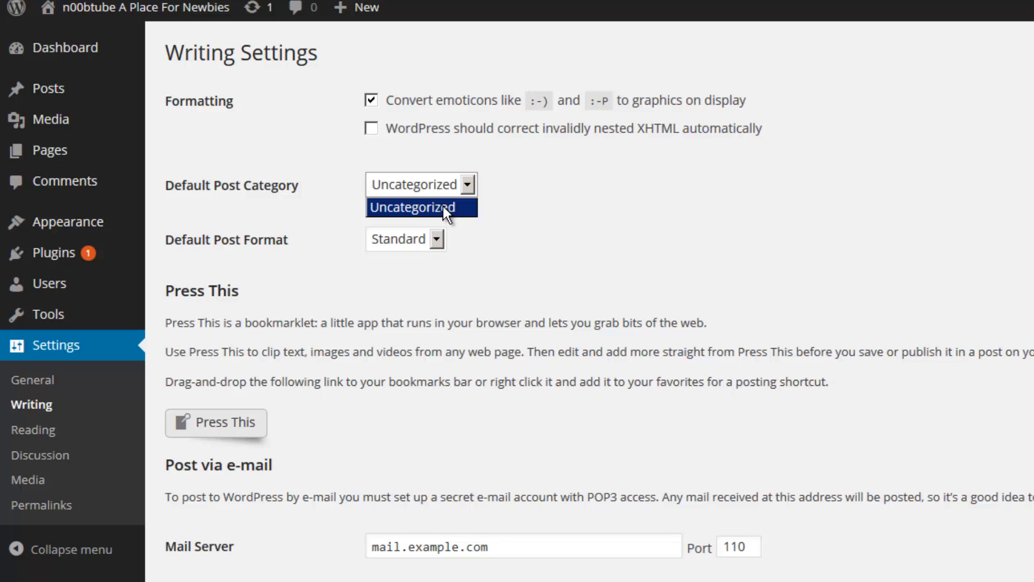
{"action": "mouse_move", "coordinate": [541, 185]}
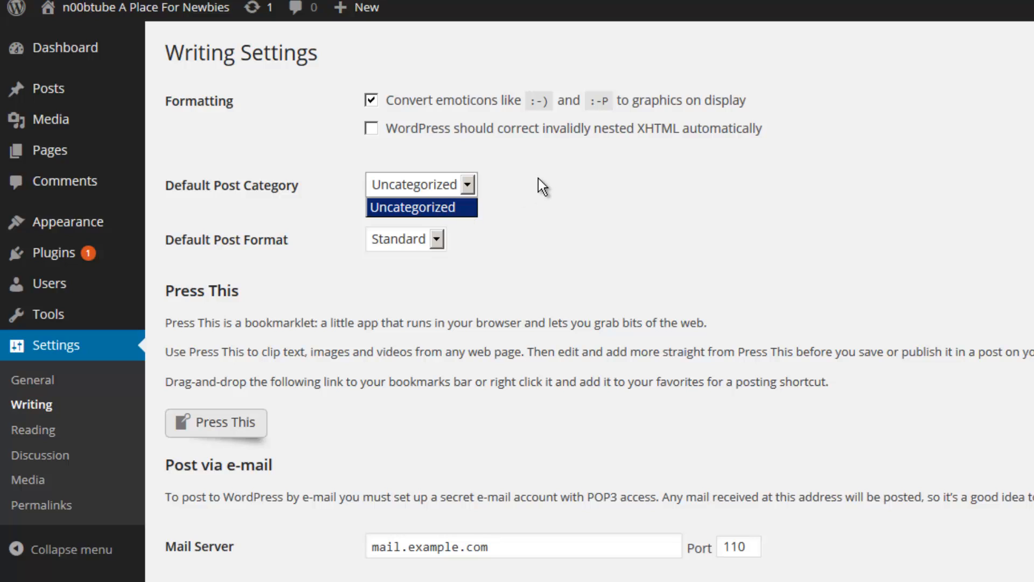
{"action": "left_click", "coordinate": [420, 207]}
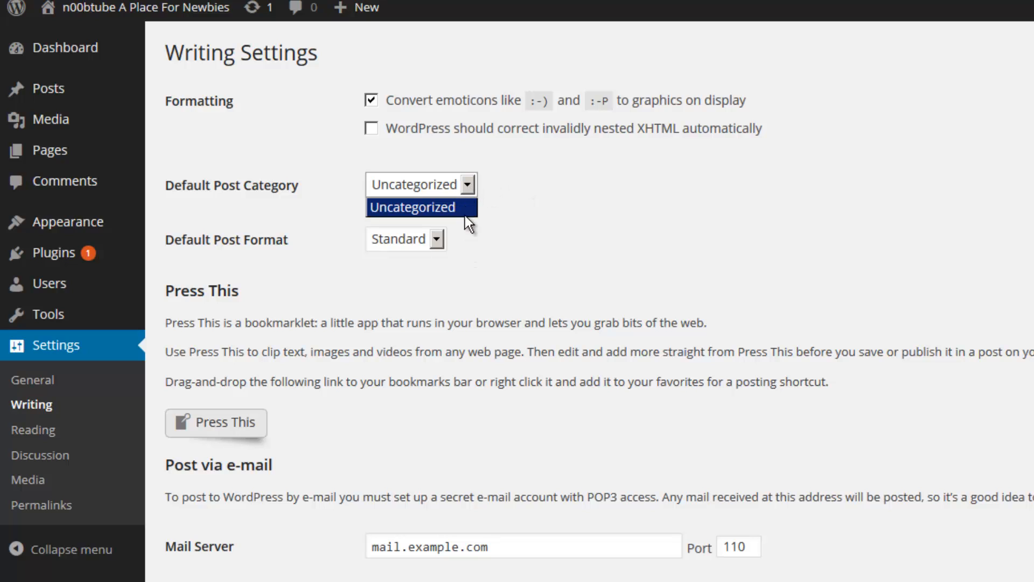
{"action": "left_click", "coordinate": [413, 206]}
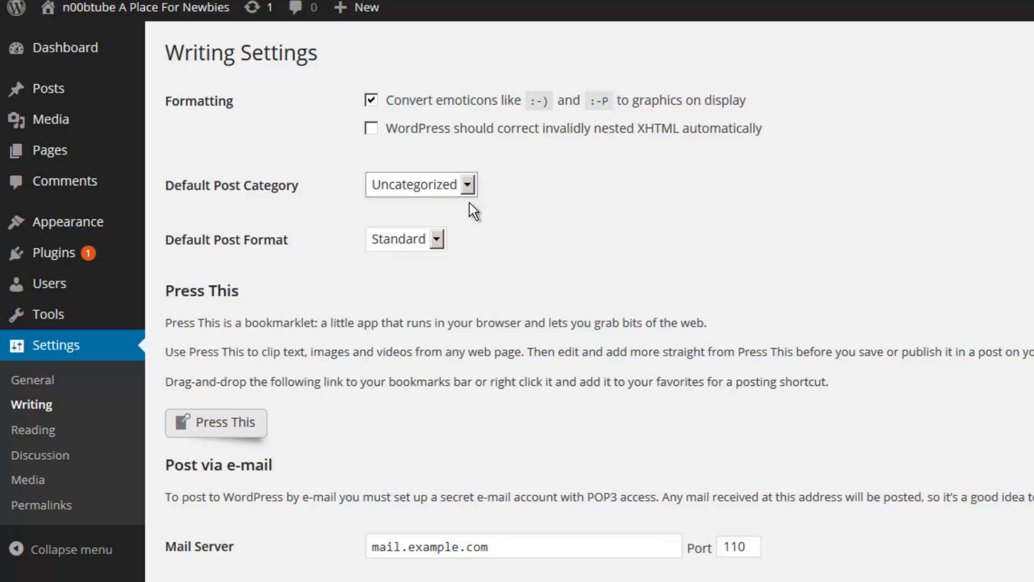
{"action": "mouse_move", "coordinate": [440, 243]}
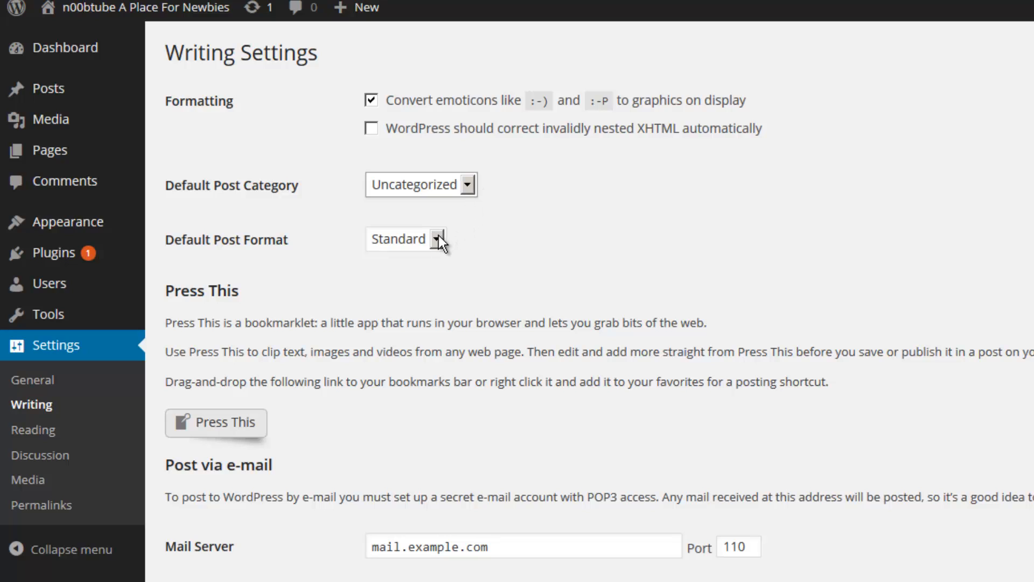
{"action": "left_click", "coordinate": [407, 239]}
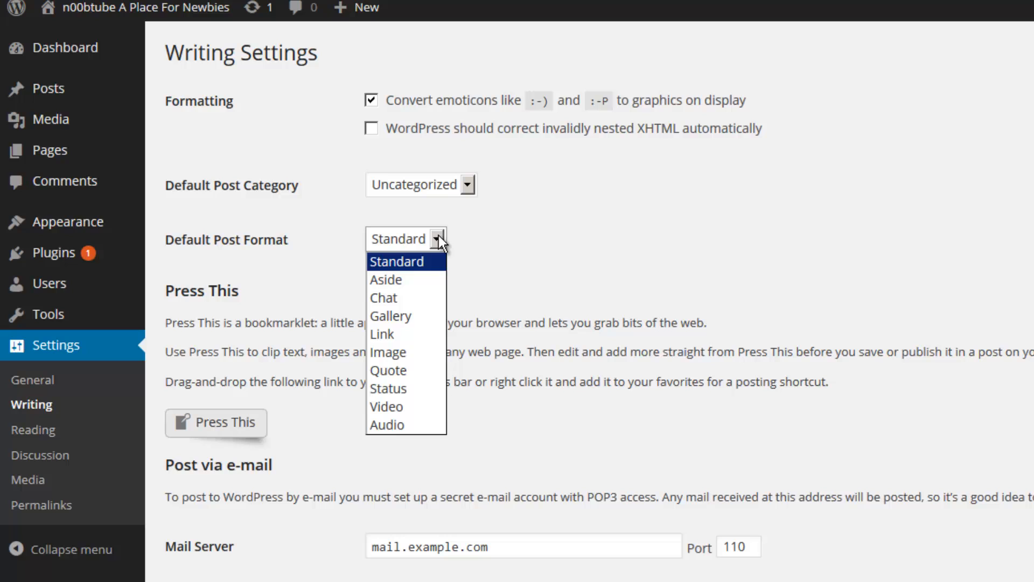
{"action": "mouse_move", "coordinate": [406, 316]}
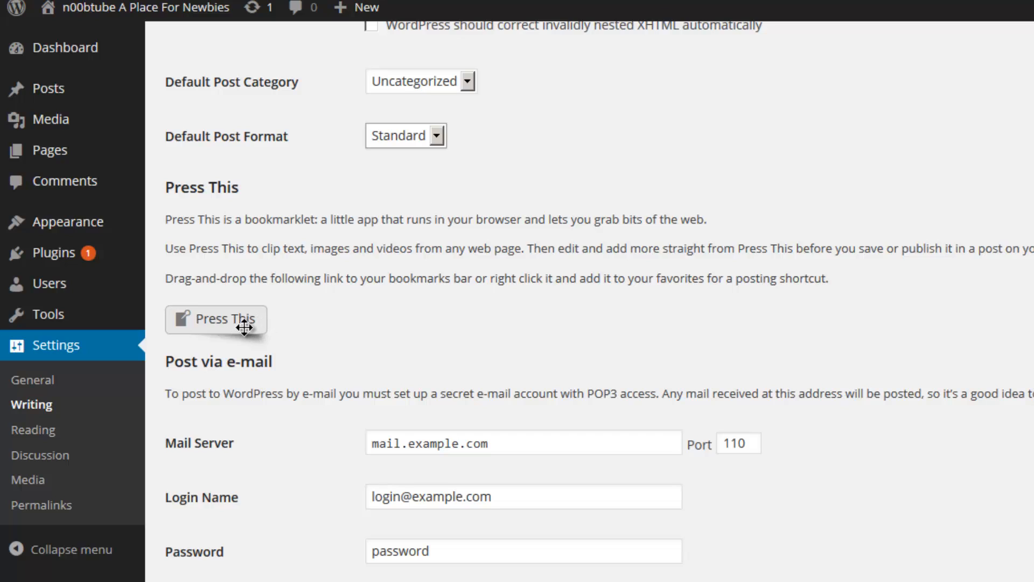
{"action": "mouse_move", "coordinate": [244, 328]}
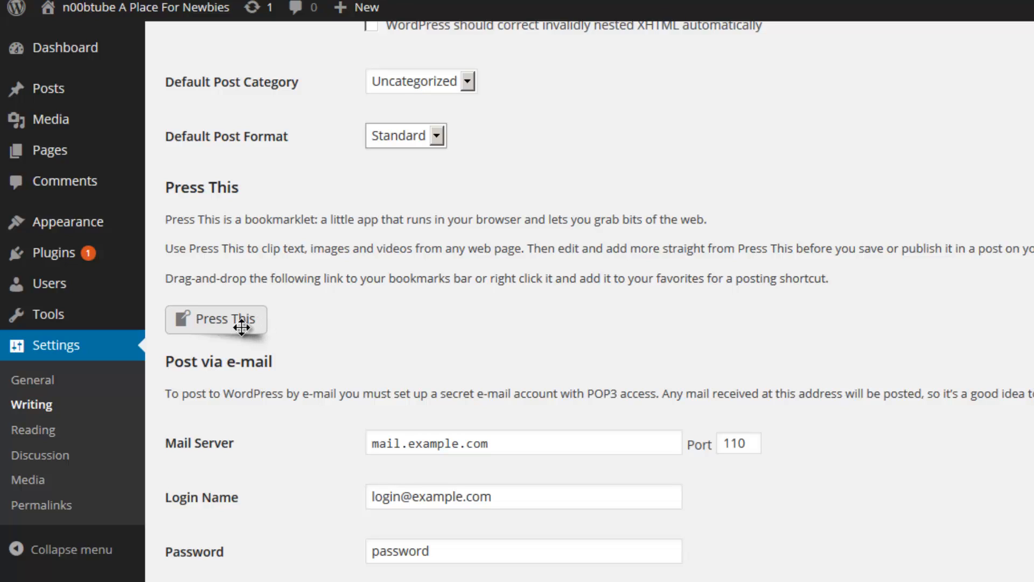
{"action": "mouse_move", "coordinate": [257, 327]}
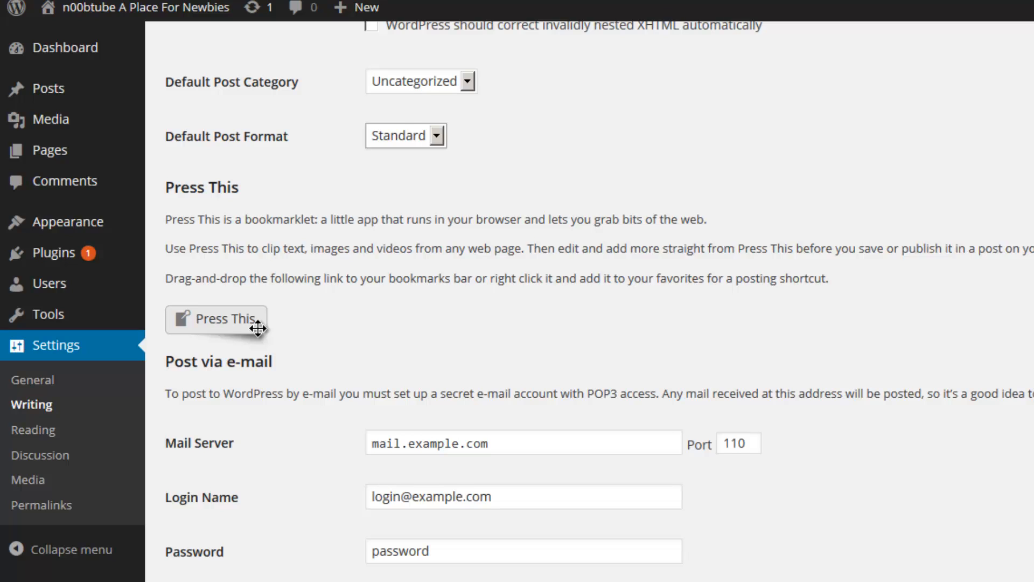
Step: Save the unchanged Writing settings and go to the Reading settings
{"action": "scroll", "scroll_direction": "down", "scroll_amount": 3}
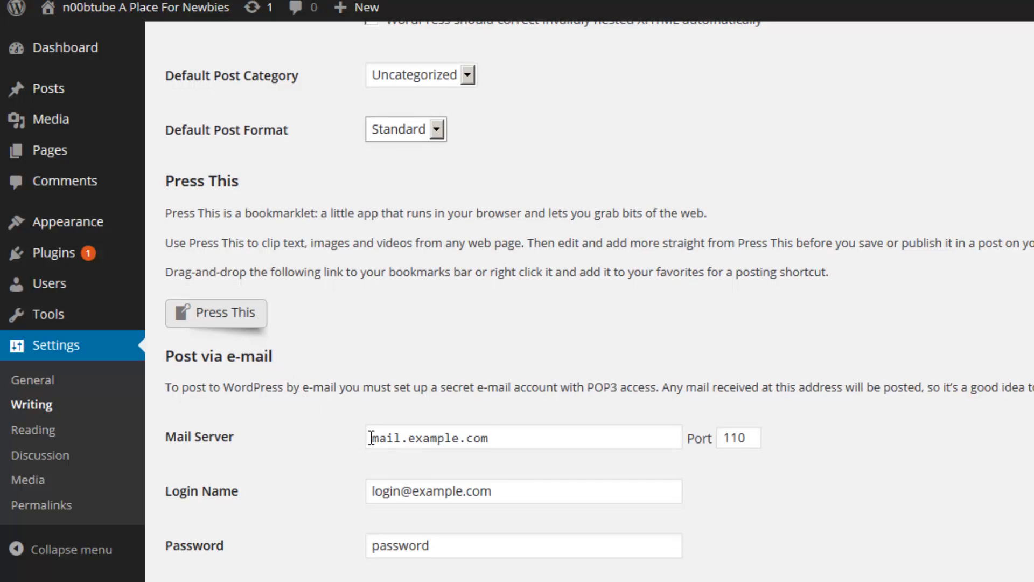
{"action": "scroll", "scroll_direction": "down", "scroll_amount": 3}
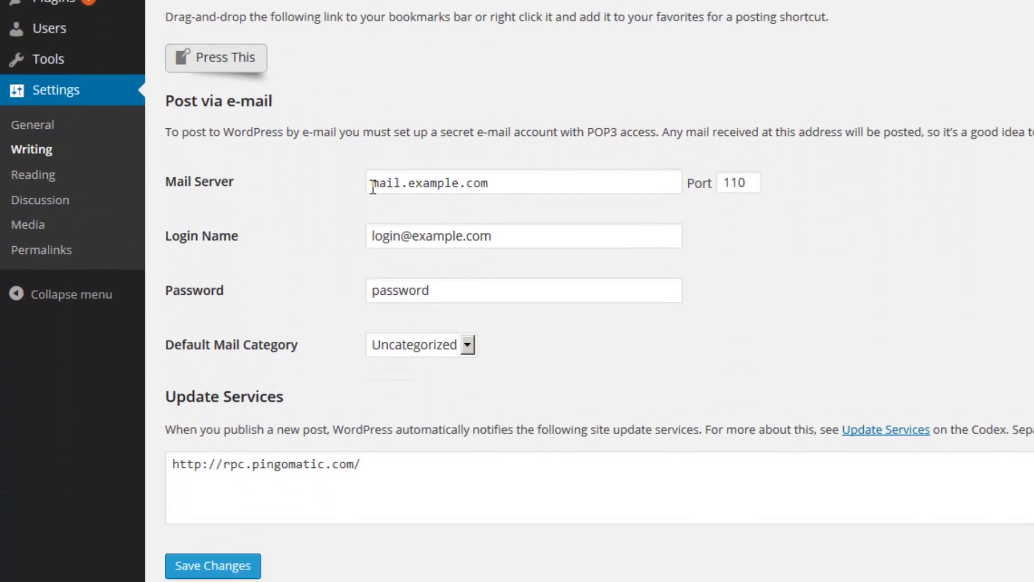
{"action": "scroll", "scroll_direction": "down", "scroll_amount": 3}
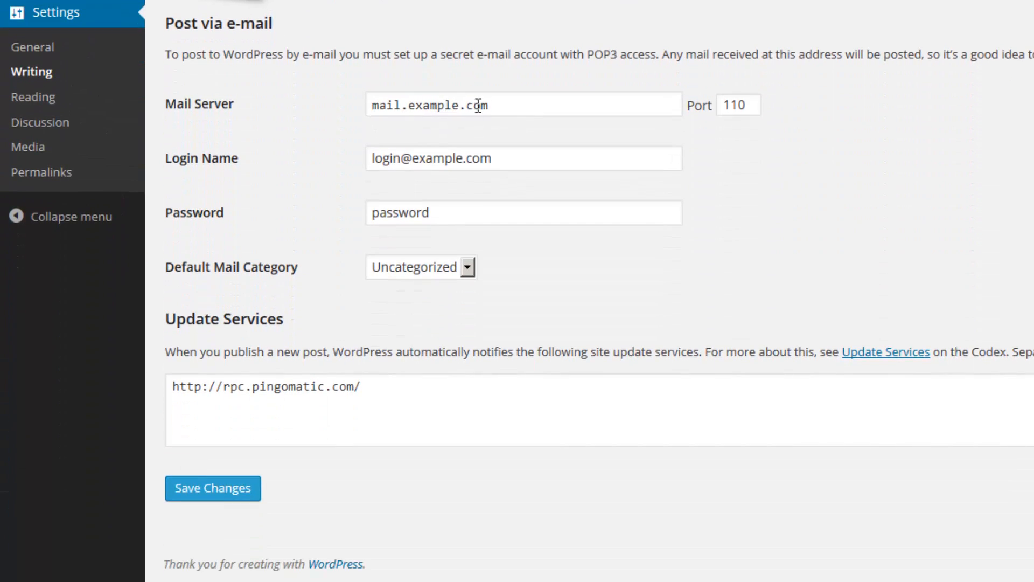
{"action": "mouse_move", "coordinate": [489, 253]}
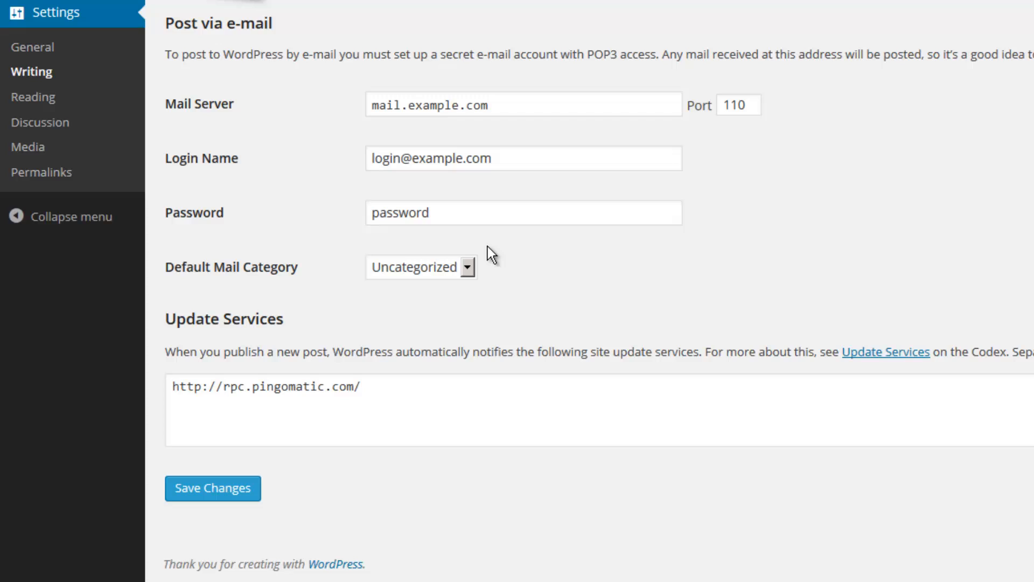
{"action": "mouse_move", "coordinate": [402, 333]}
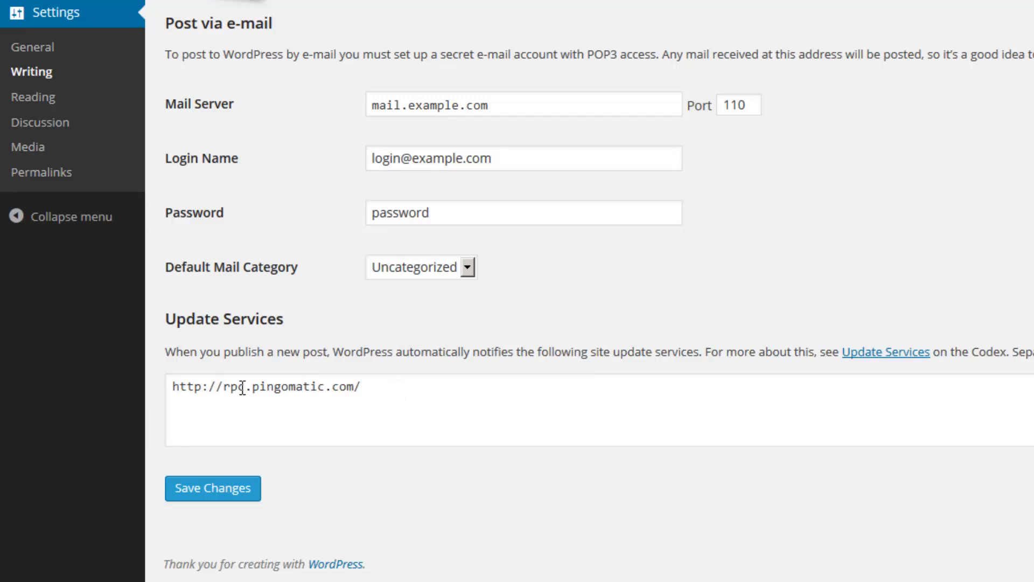
{"action": "mouse_move", "coordinate": [376, 488]}
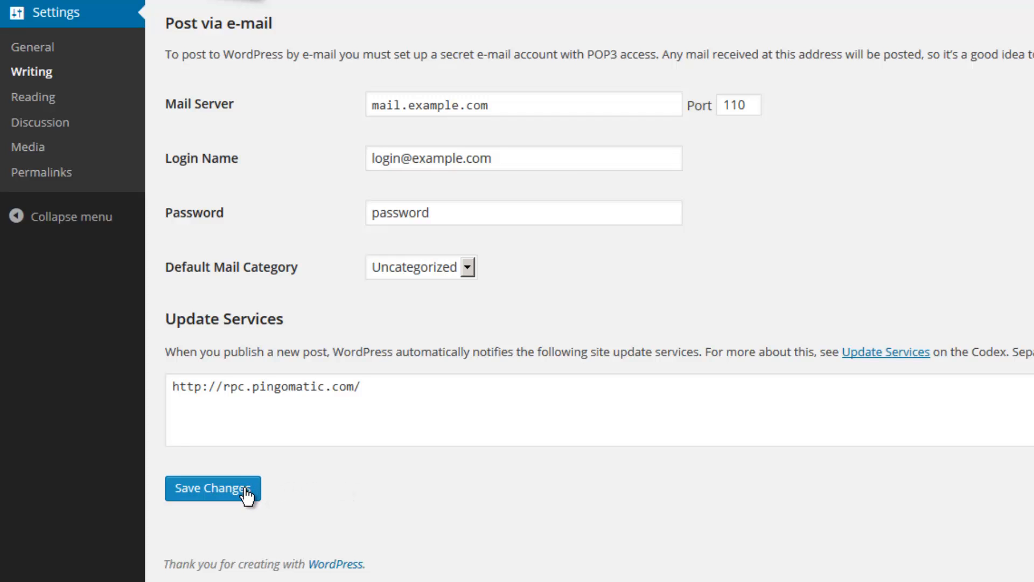
{"action": "left_click", "coordinate": [213, 488]}
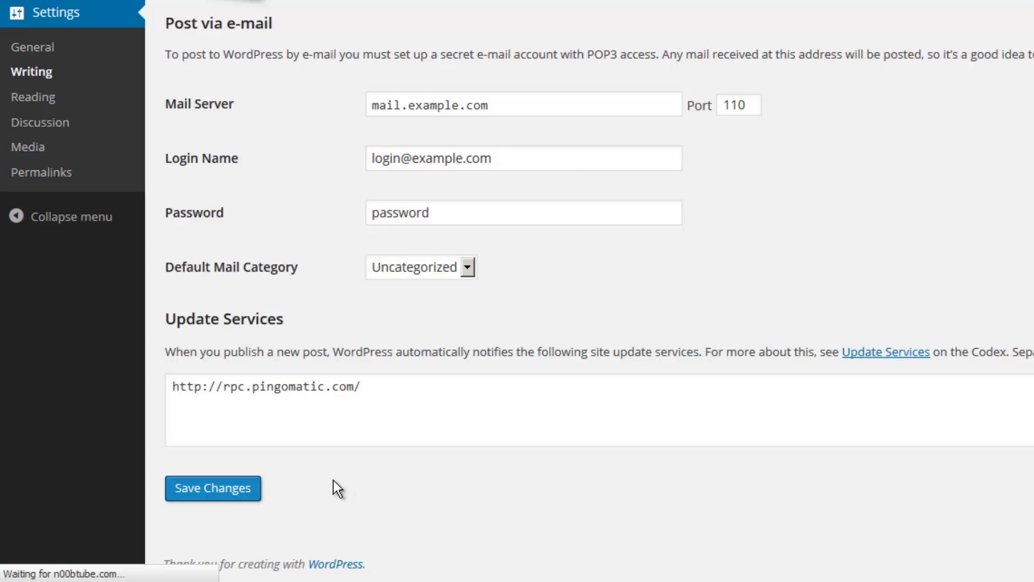
{"action": "left_click", "coordinate": [212, 488]}
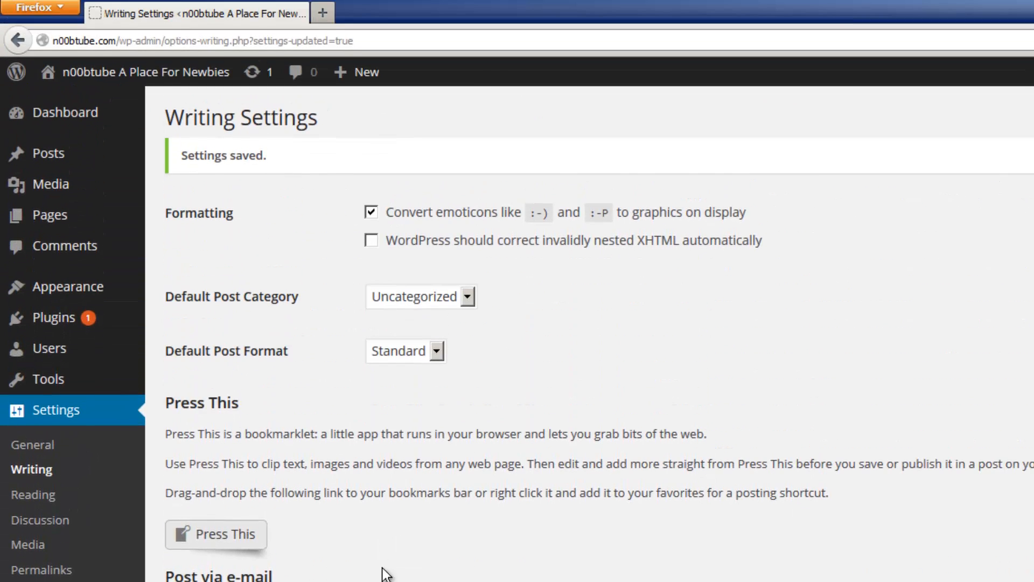
{"action": "left_click", "coordinate": [32, 495]}
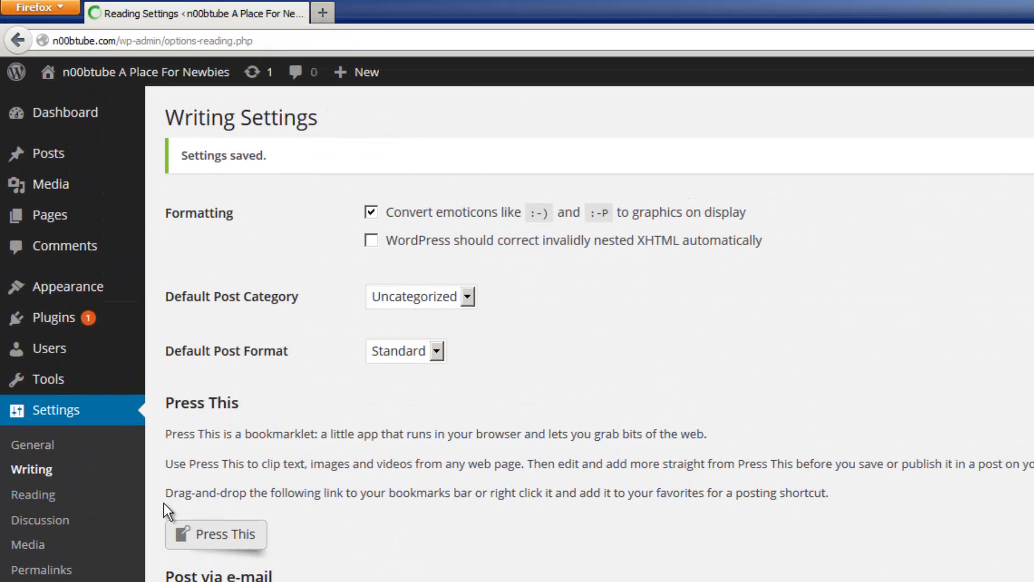
Step: Make the front page a static page showing Sample Page, then go to Discussion
{"action": "left_click", "coordinate": [33, 495]}
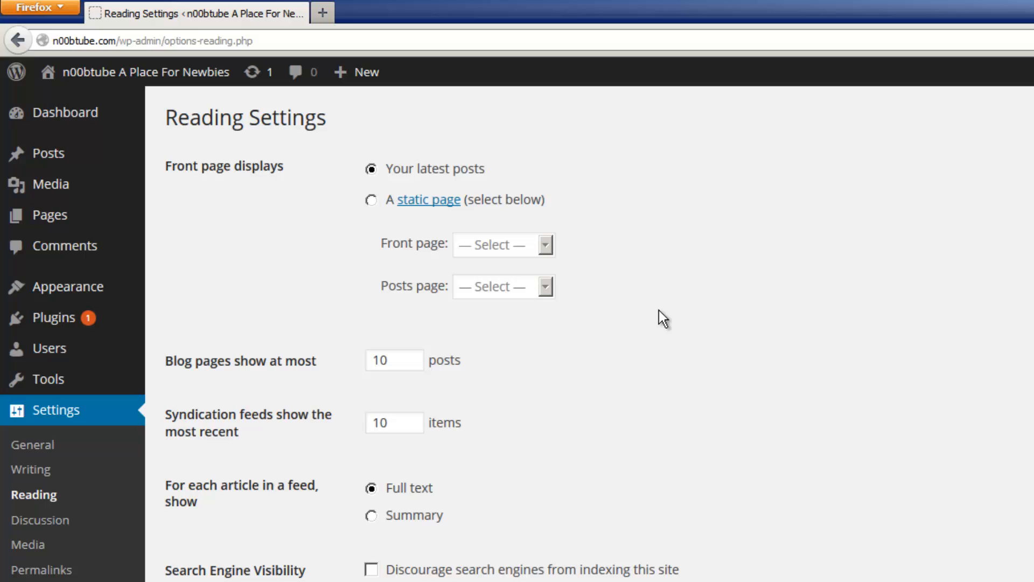
{"action": "mouse_move", "coordinate": [462, 178]}
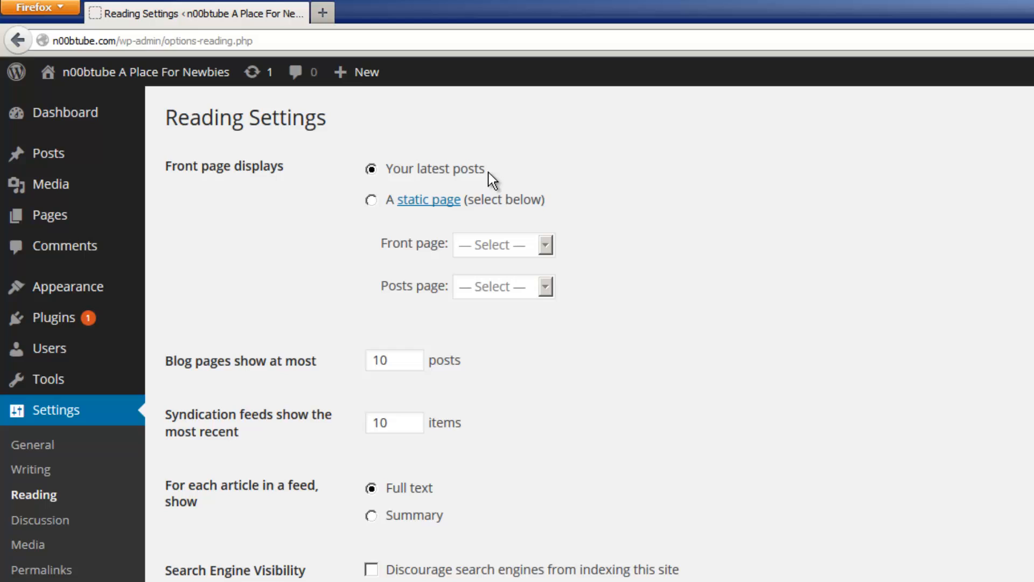
{"action": "mouse_move", "coordinate": [514, 171]}
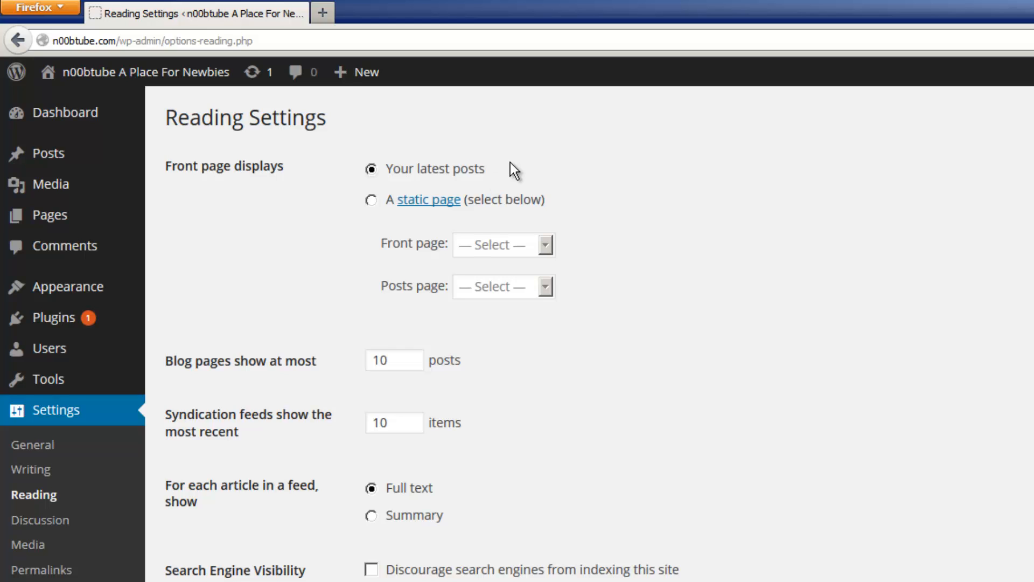
{"action": "left_click", "coordinate": [371, 200]}
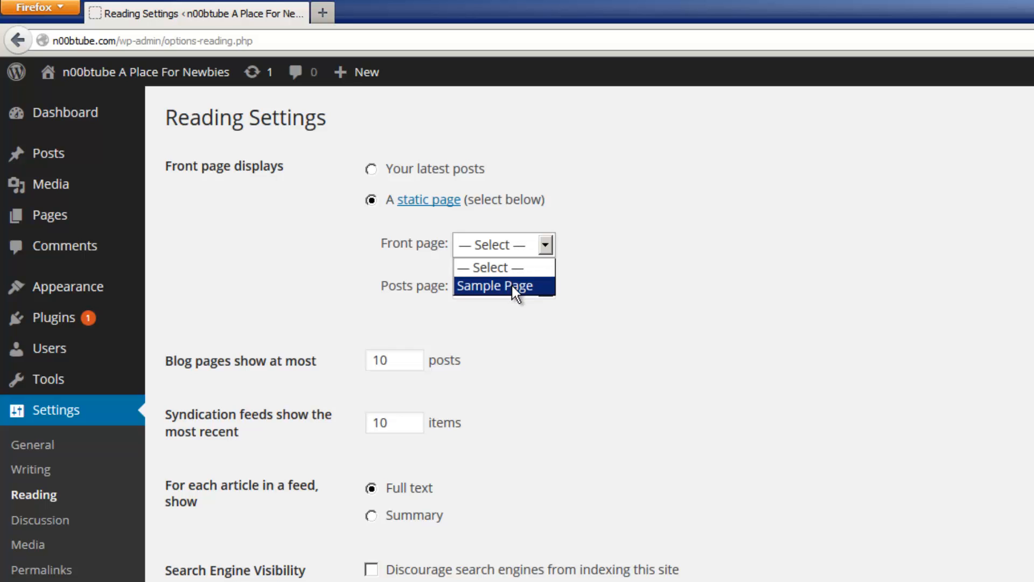
{"action": "left_click", "coordinate": [494, 285]}
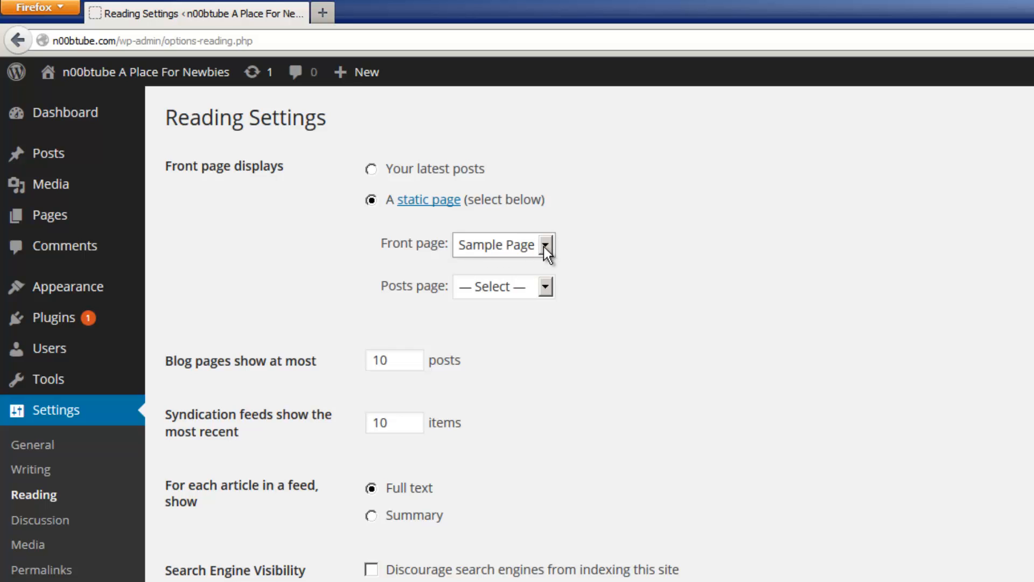
{"action": "mouse_move", "coordinate": [549, 256]}
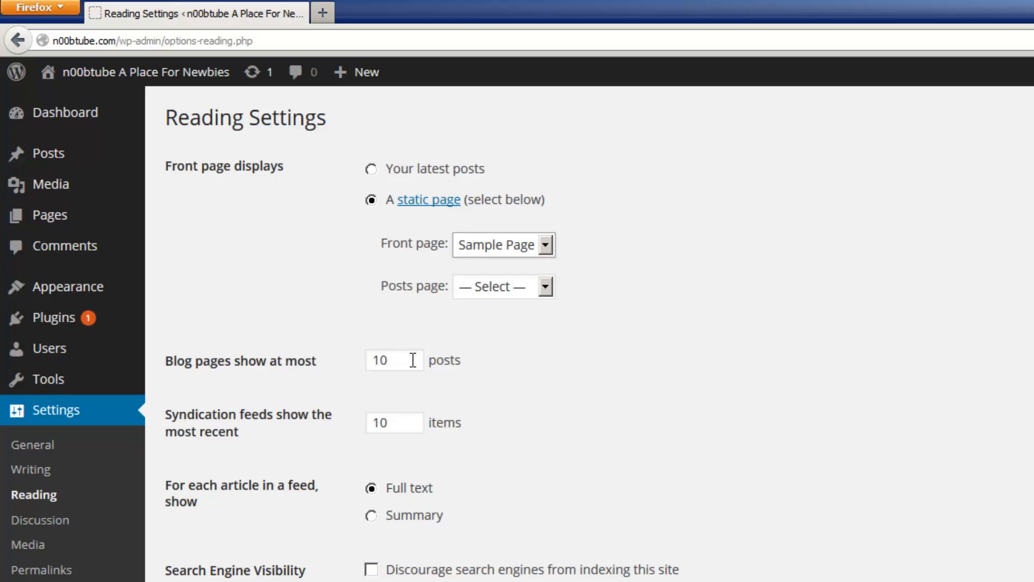
{"action": "mouse_move", "coordinate": [403, 495]}
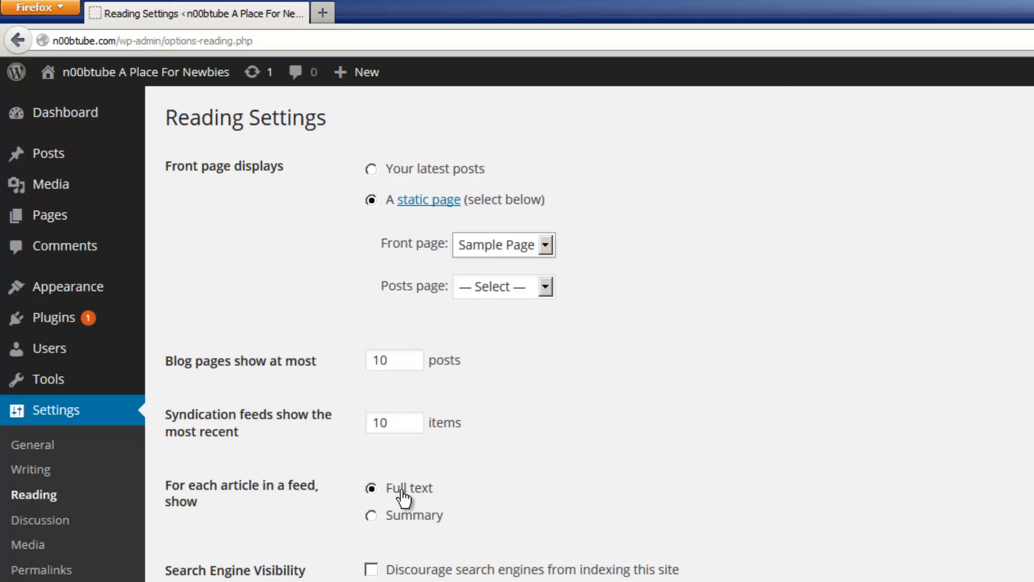
{"action": "mouse_move", "coordinate": [416, 498]}
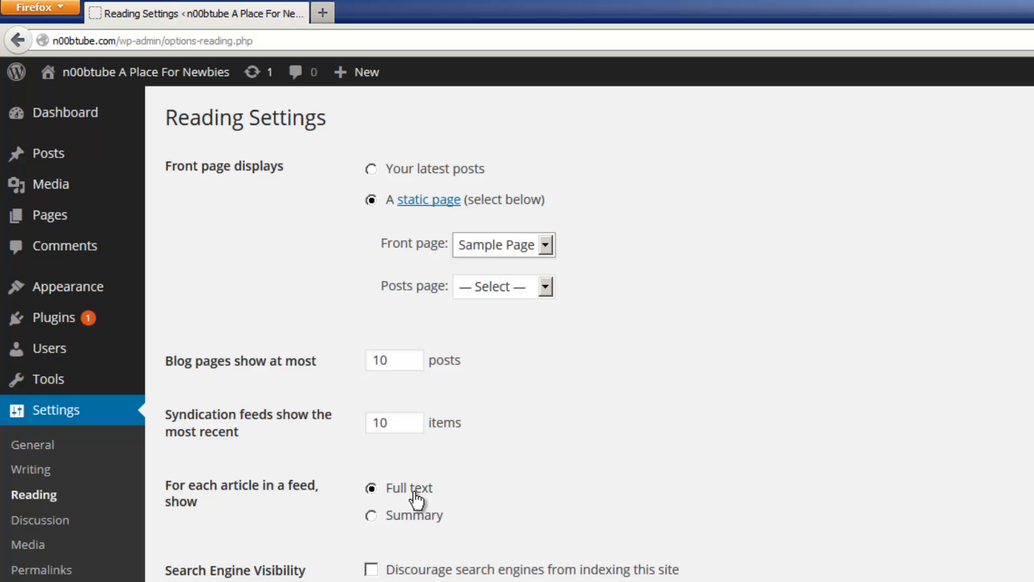
{"action": "scroll", "scroll_direction": "down", "scroll_amount": 3}
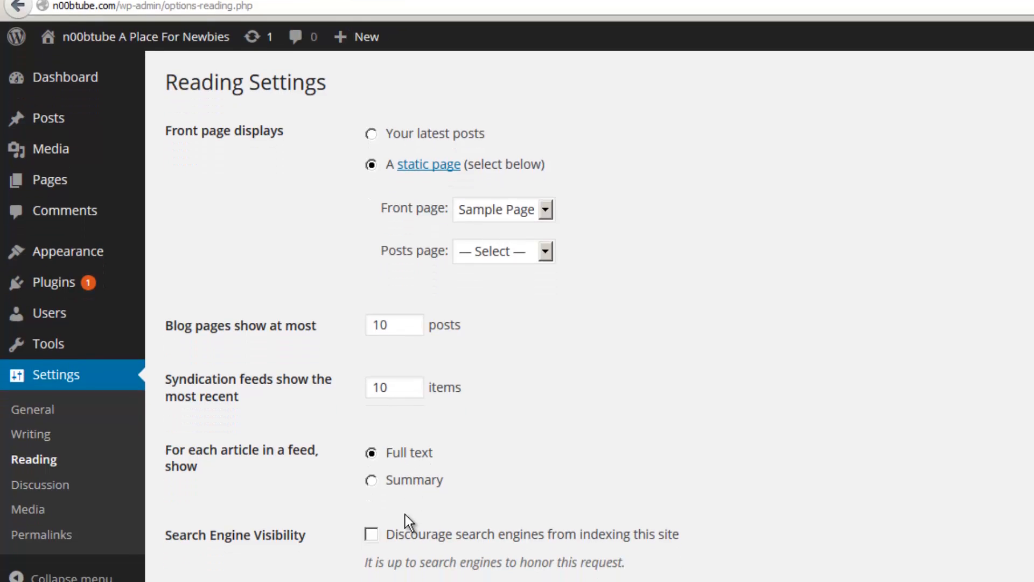
{"action": "scroll", "scroll_direction": "down", "scroll_amount": 3}
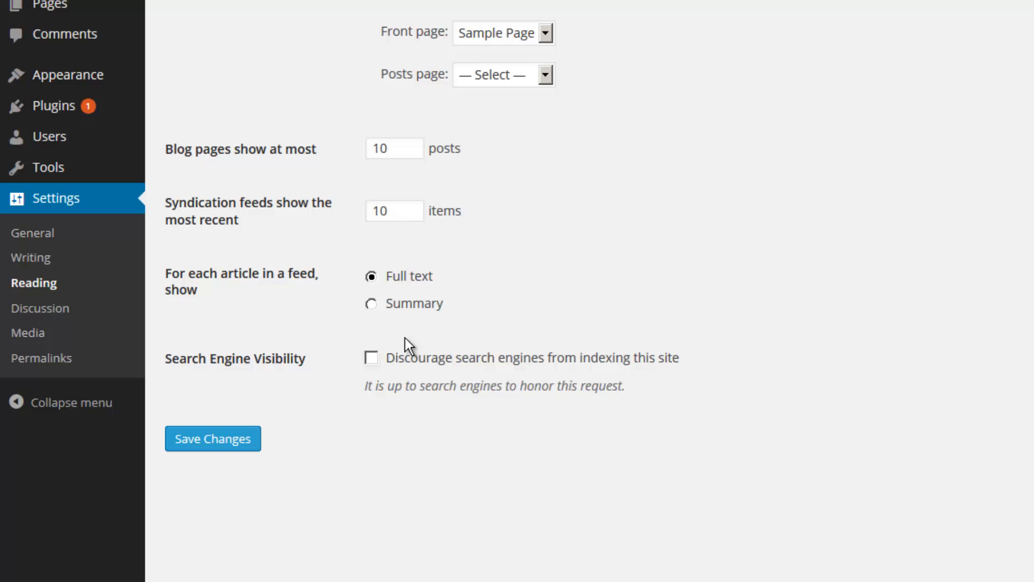
{"action": "mouse_move", "coordinate": [391, 363]}
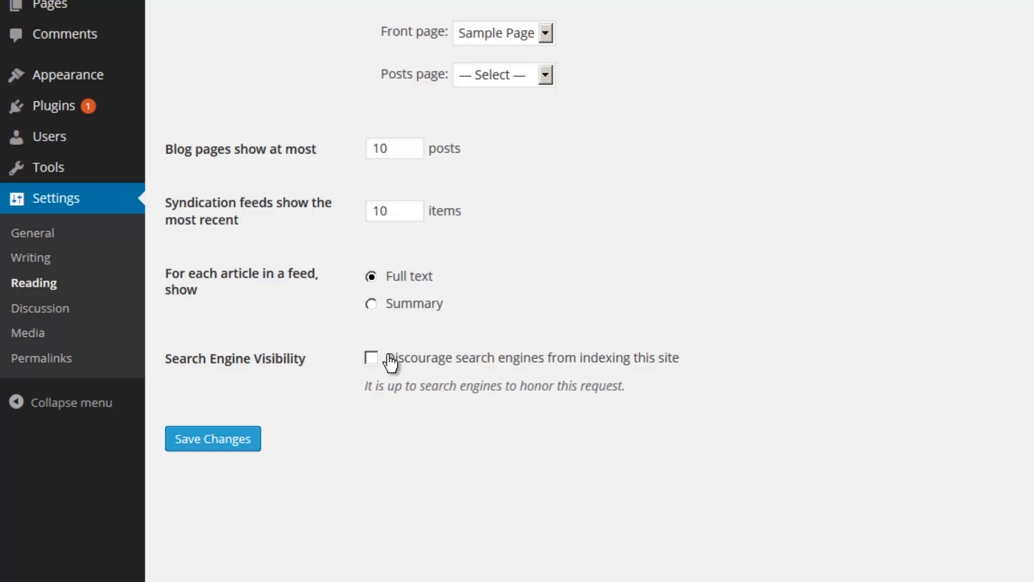
{"action": "mouse_move", "coordinate": [365, 375]}
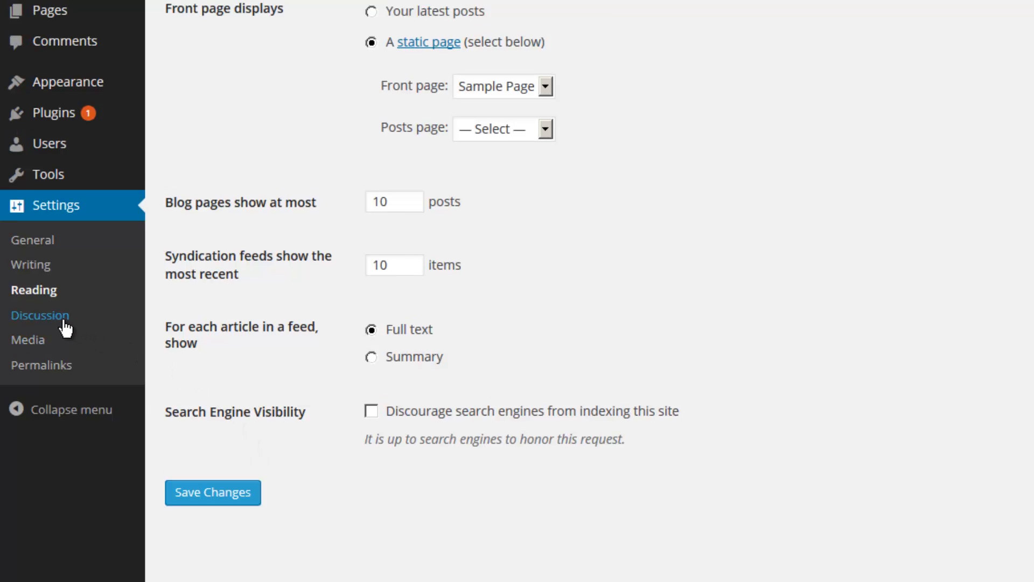
{"action": "left_click", "coordinate": [39, 314]}
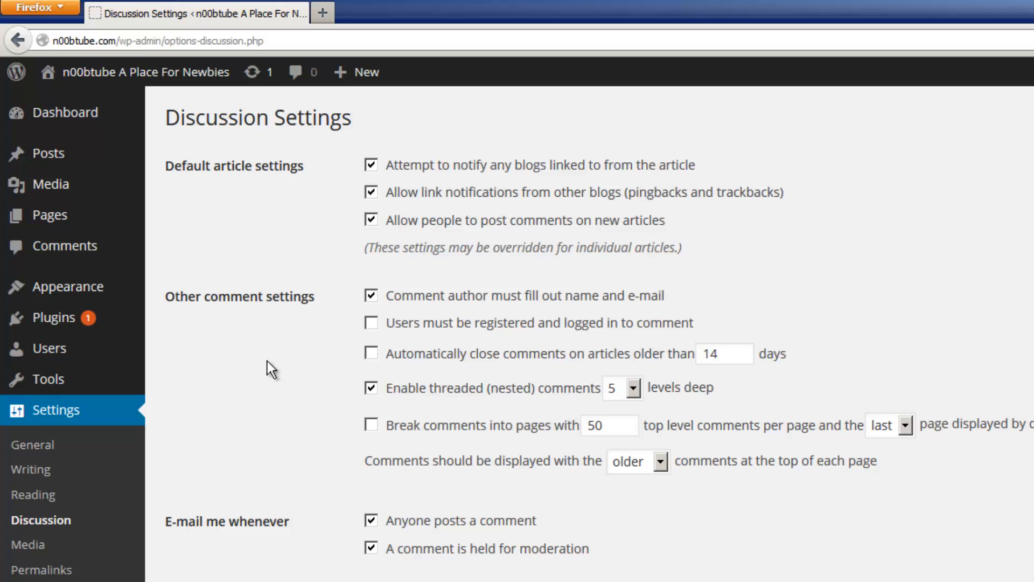
{"action": "mouse_move", "coordinate": [276, 368]}
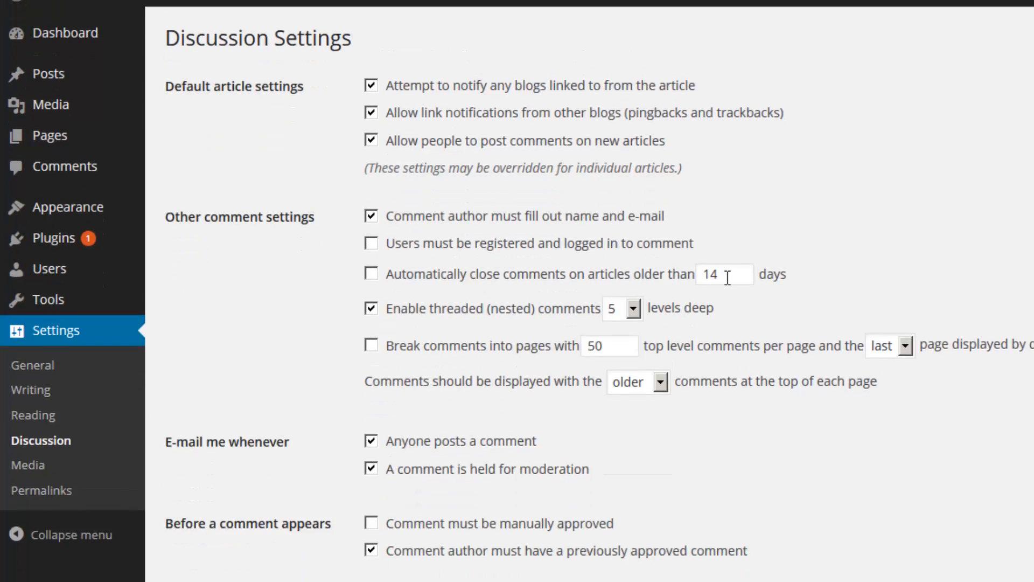
{"action": "scroll", "scroll_direction": "down", "scroll_amount": 3}
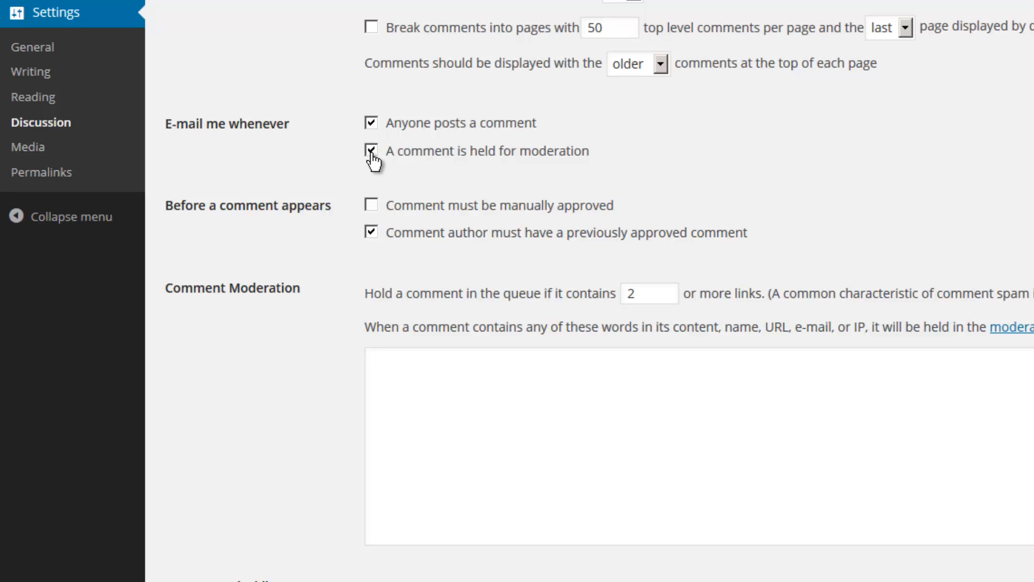
{"action": "left_click", "coordinate": [371, 150]}
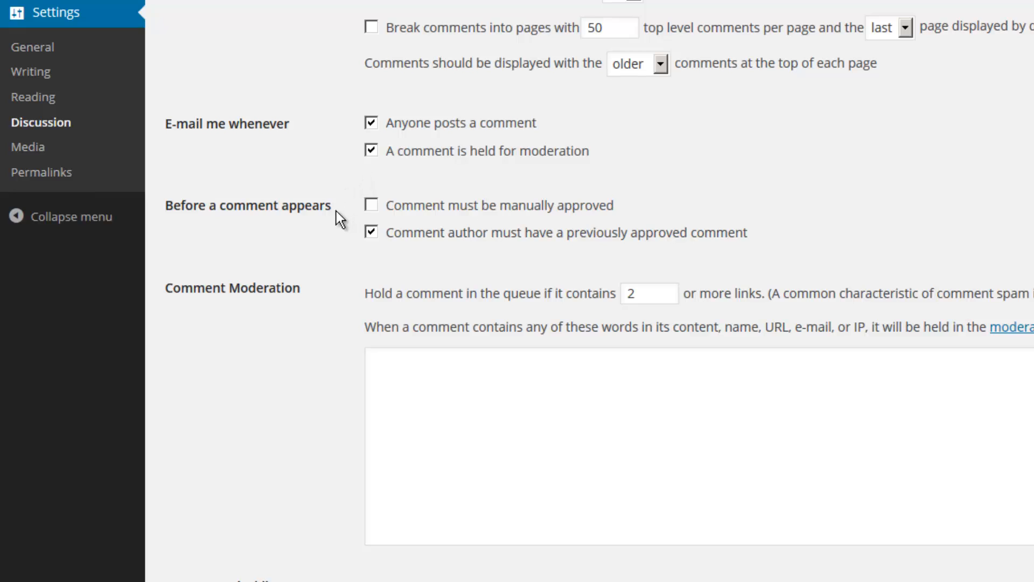
{"action": "mouse_move", "coordinate": [343, 213]}
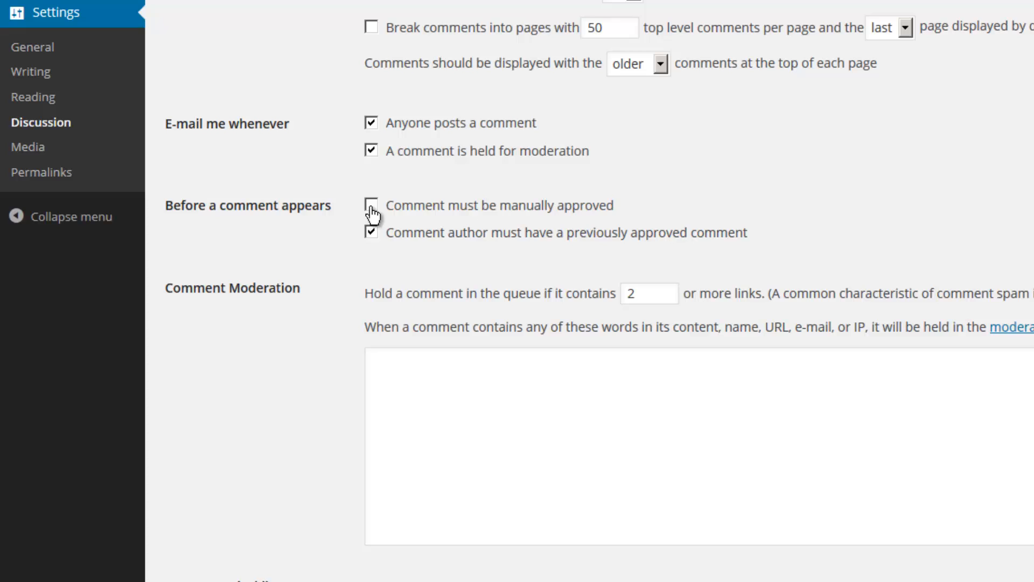
{"action": "left_click", "coordinate": [371, 206]}
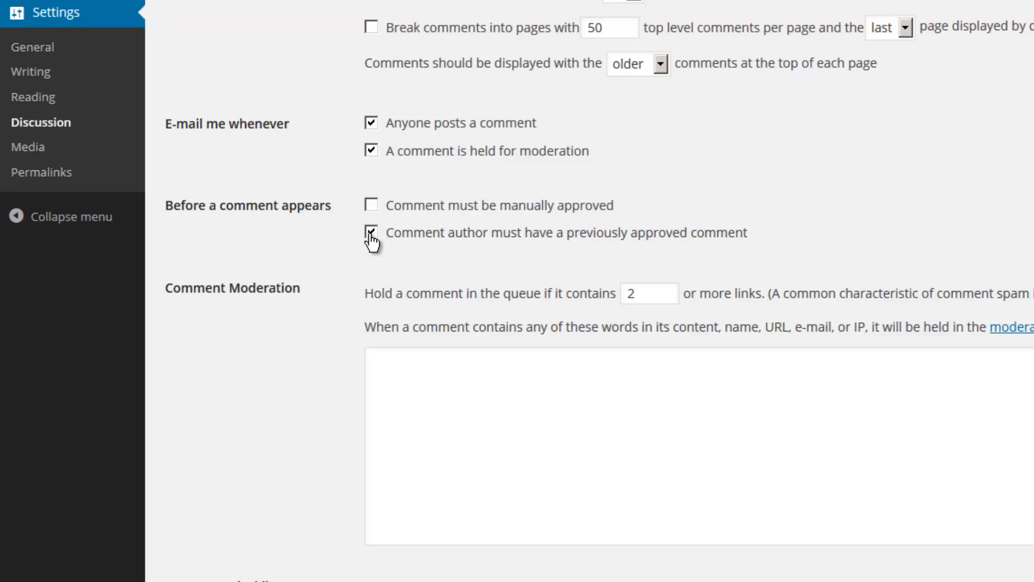
{"action": "left_click", "coordinate": [372, 232]}
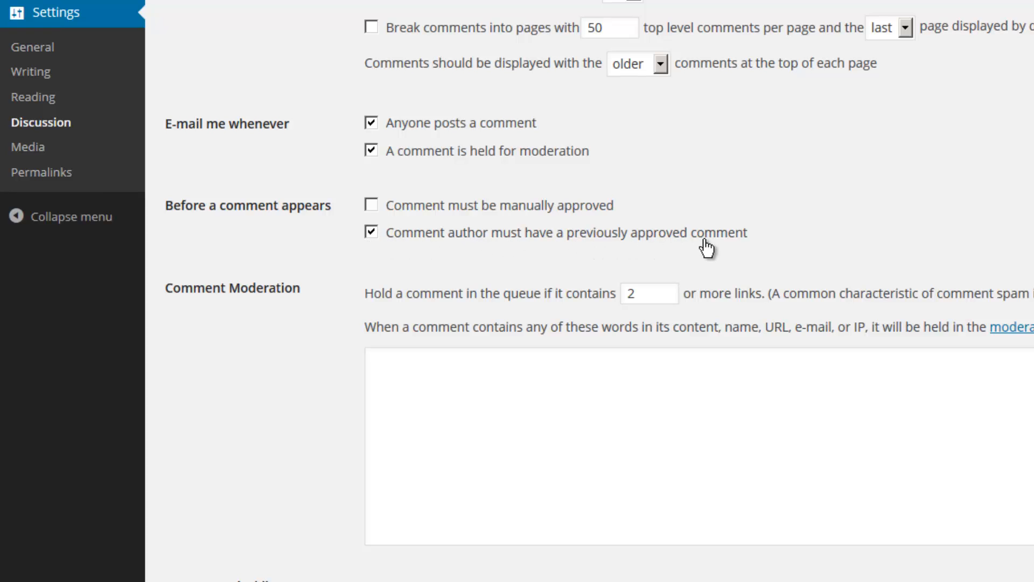
{"action": "scroll", "scroll_direction": "down", "scroll_amount": 3}
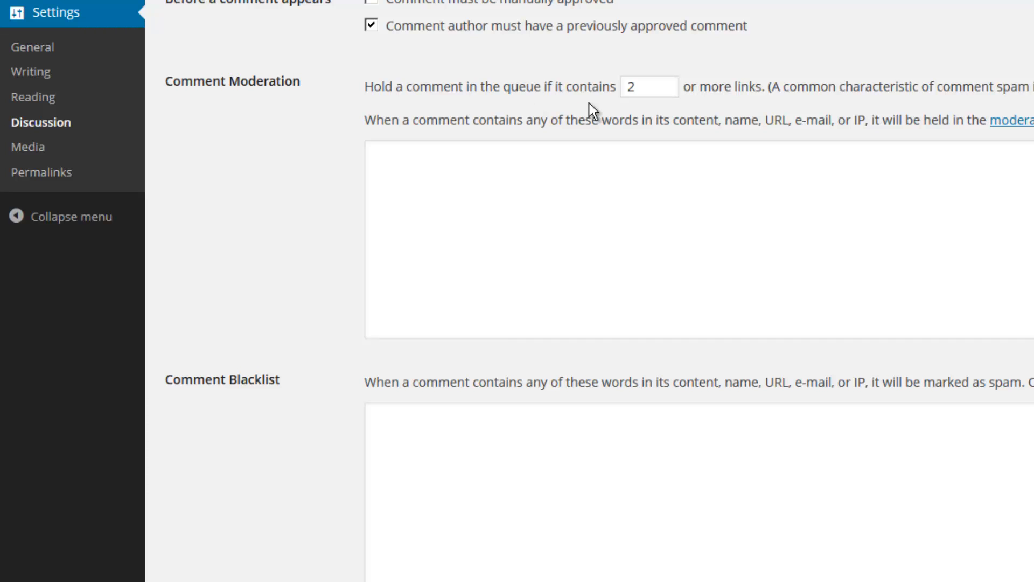
{"action": "left_click", "coordinate": [648, 87]}
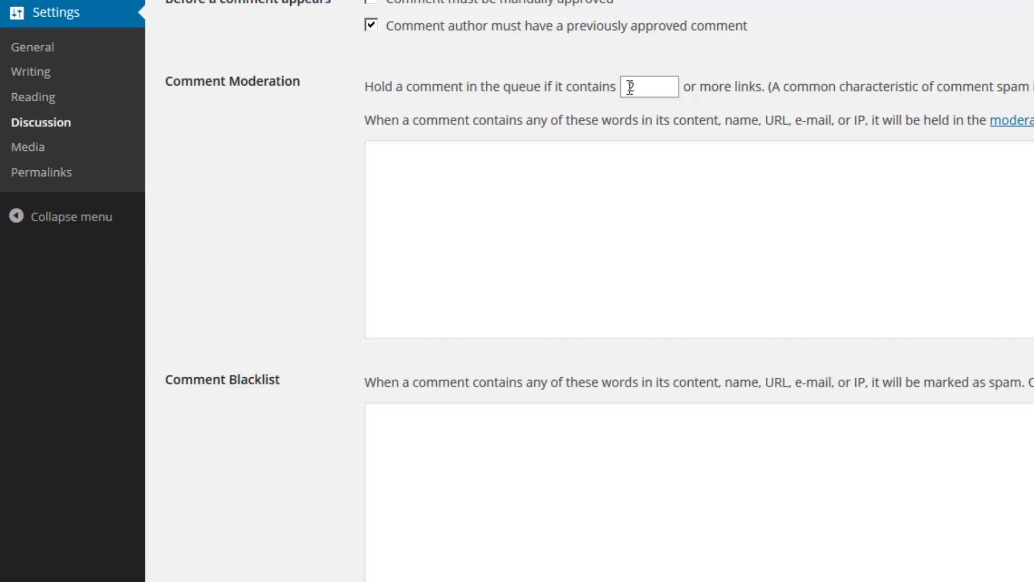
{"action": "type", "text": "2"}
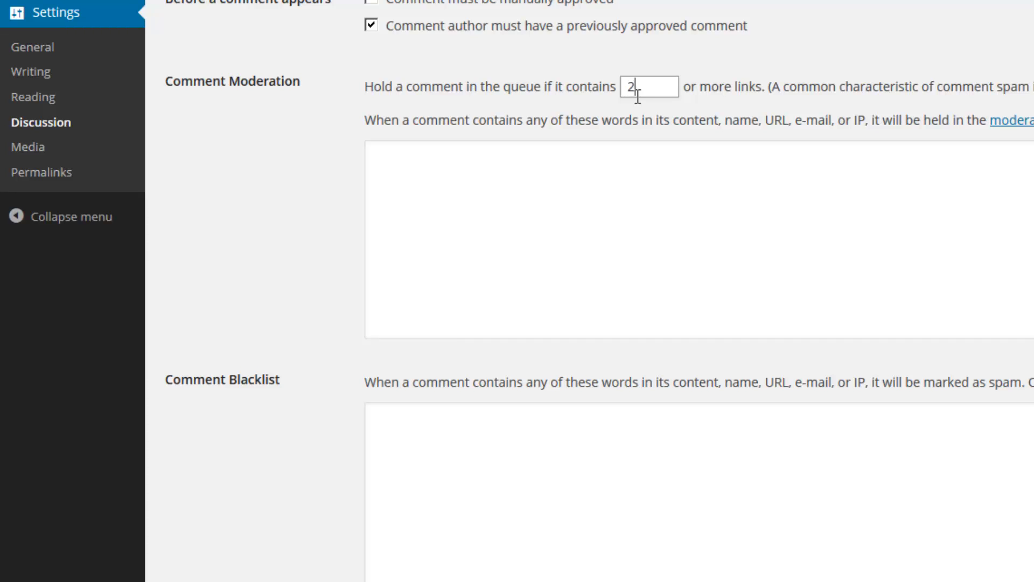
{"action": "mouse_move", "coordinate": [643, 109]}
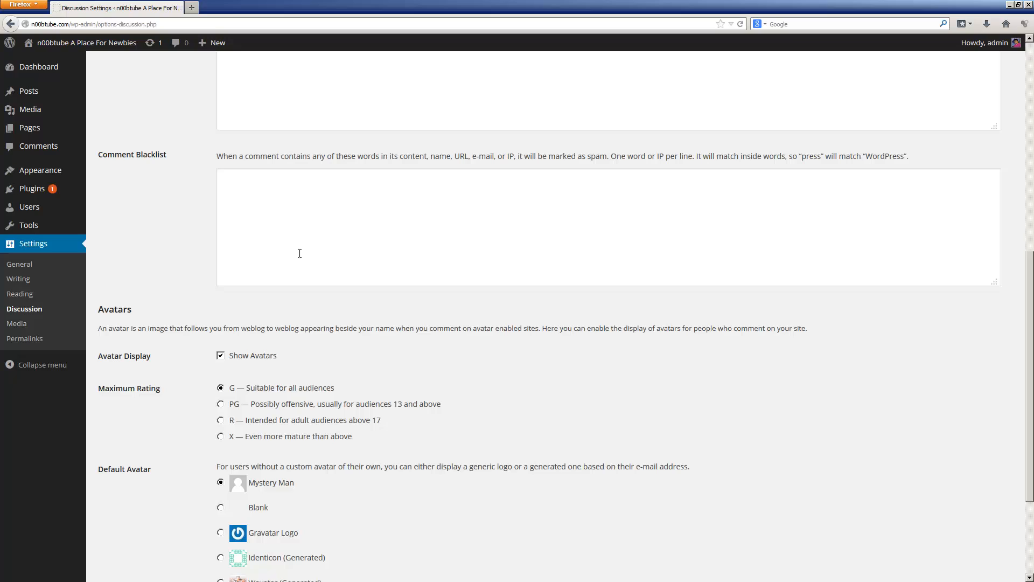
{"action": "mouse_move", "coordinate": [259, 191]}
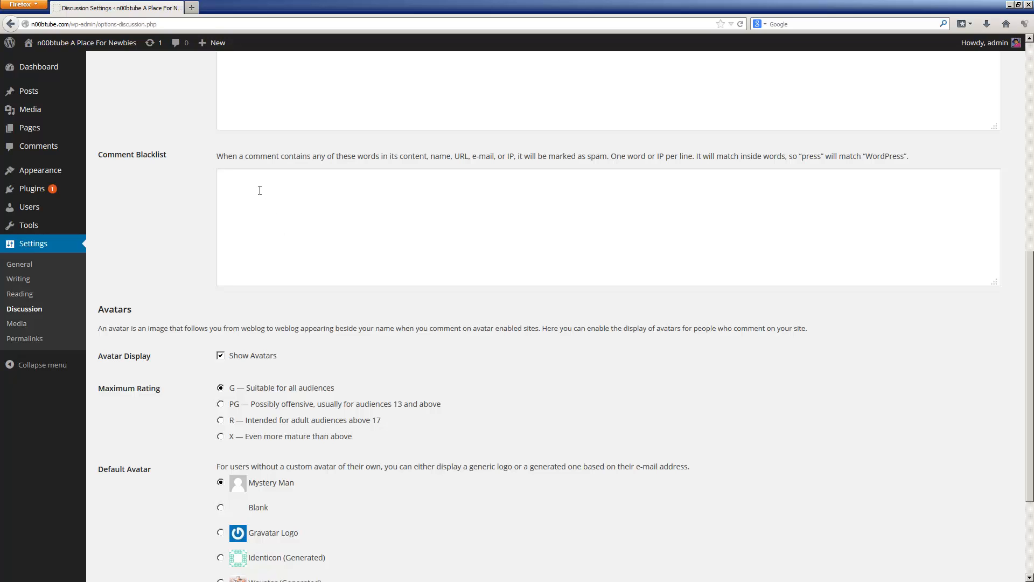
{"action": "mouse_move", "coordinate": [364, 182]}
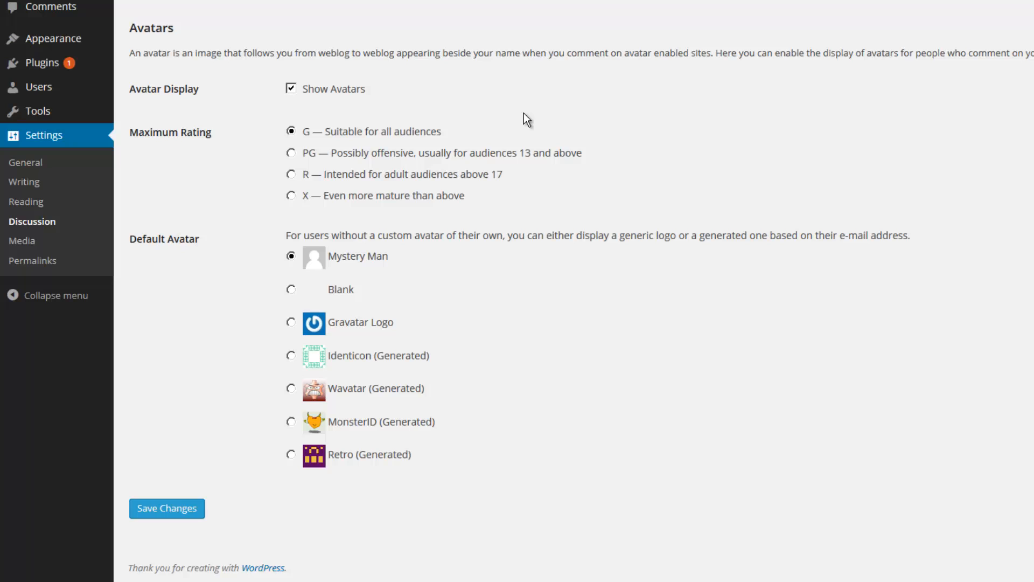
{"action": "left_click", "coordinate": [291, 88]}
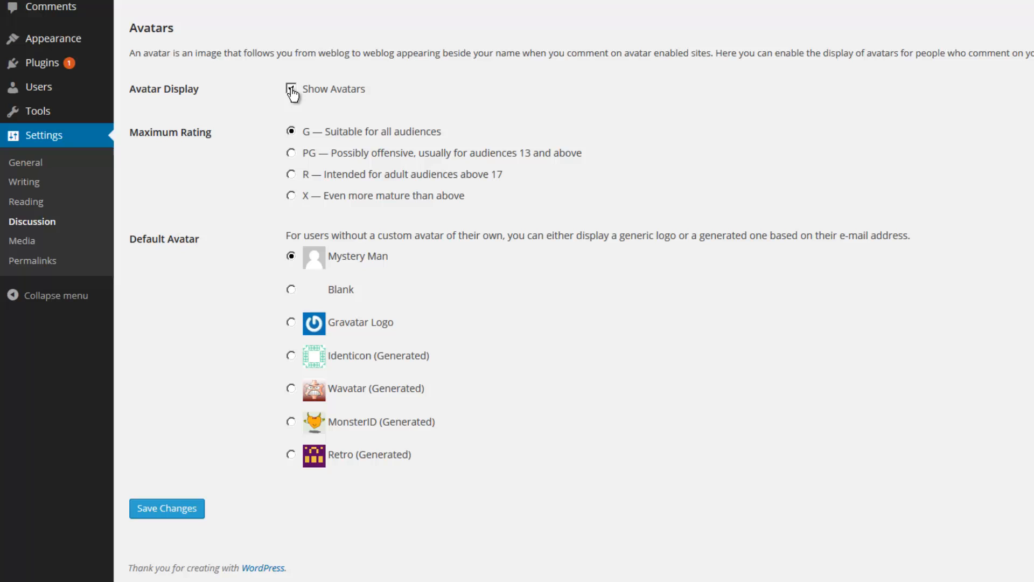
{"action": "left_click", "coordinate": [291, 88]}
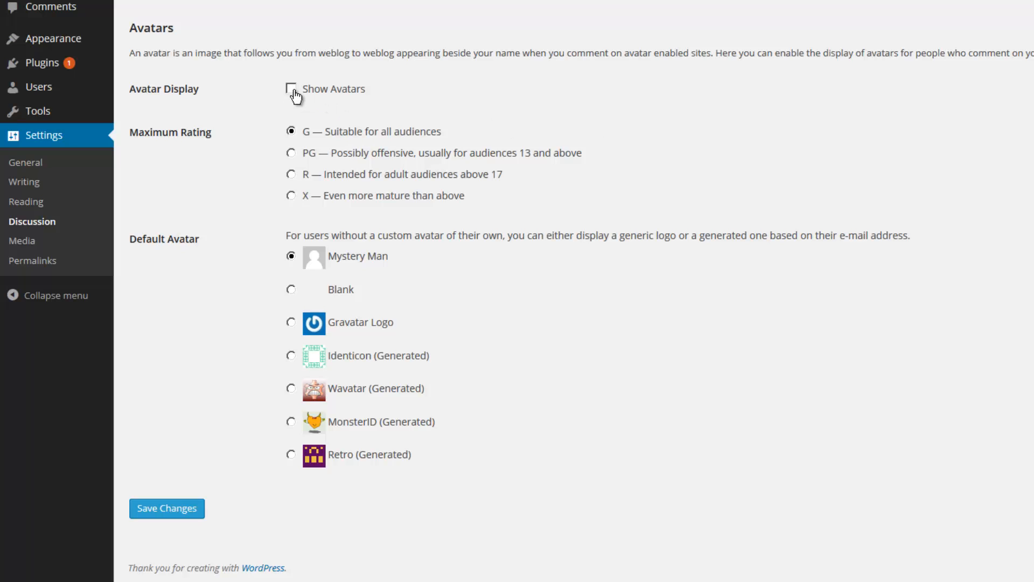
{"action": "left_click", "coordinate": [291, 89]}
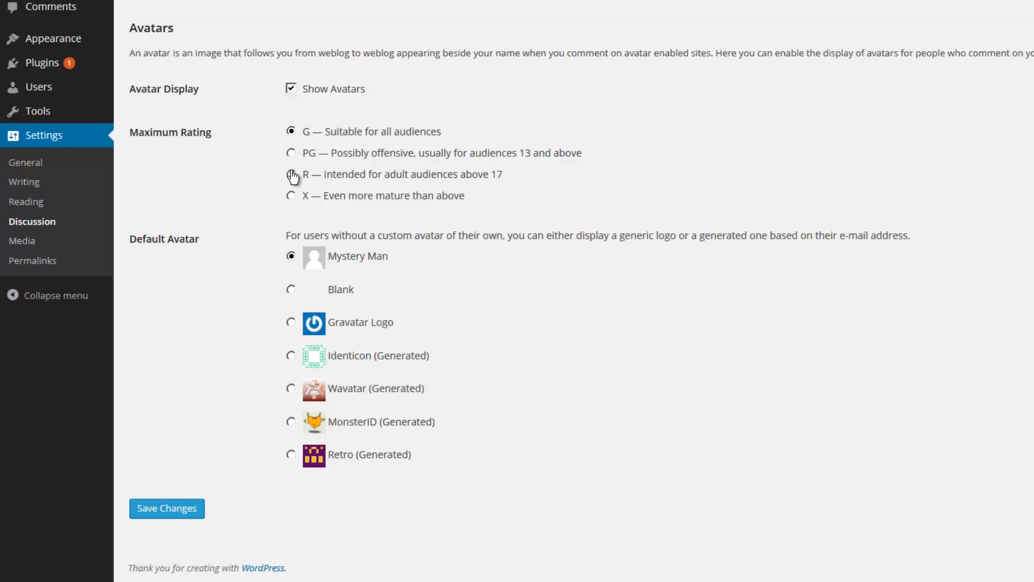
{"action": "mouse_move", "coordinate": [292, 197]}
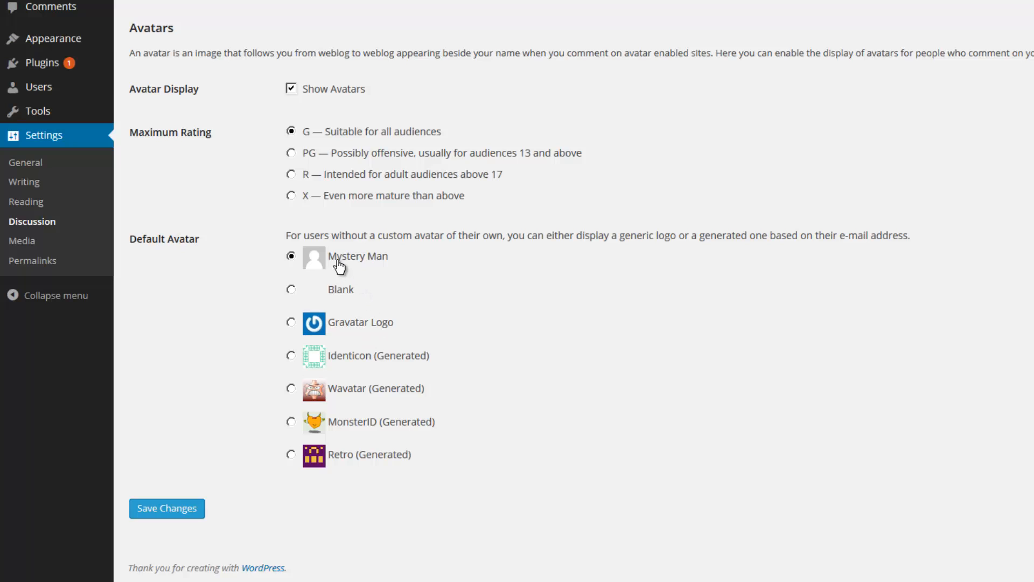
{"action": "mouse_move", "coordinate": [299, 270]}
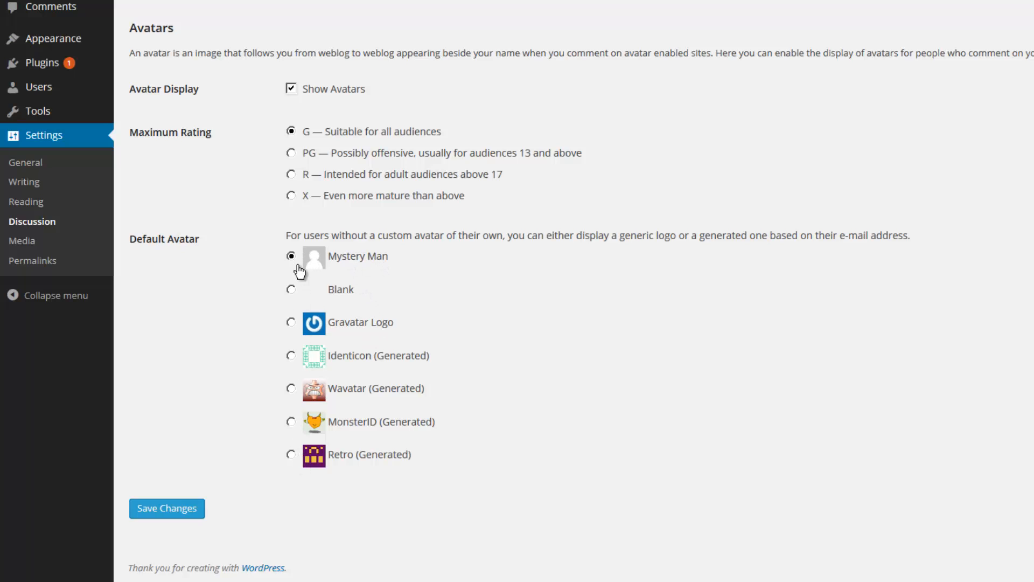
{"action": "mouse_move", "coordinate": [300, 267]}
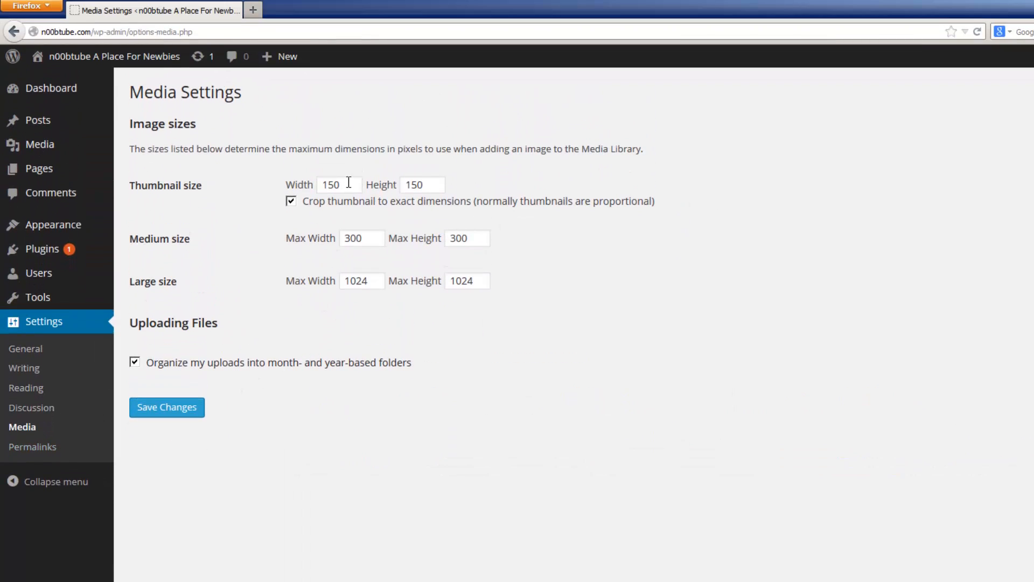
Step: Set thumbnails to 100×100, keep month/year upload folders on, and save Media settings
{"action": "triple_click", "coordinate": [339, 185]}
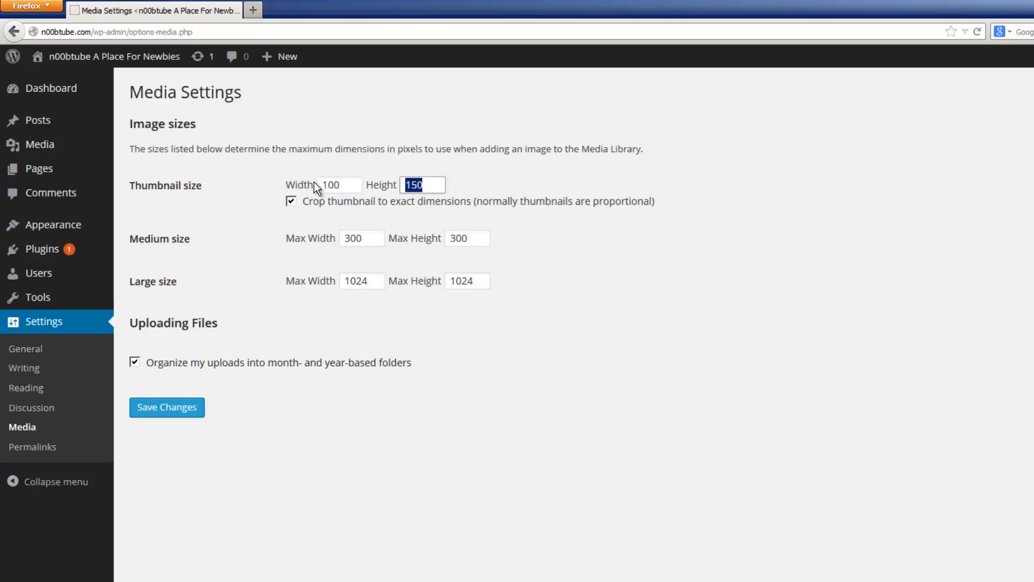
{"action": "type", "text": "100"}
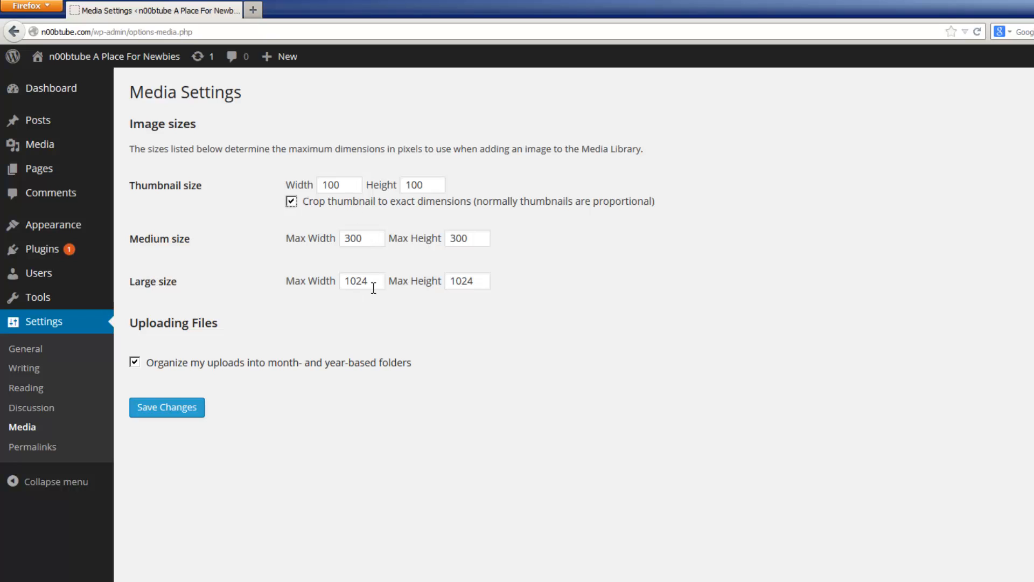
{"action": "mouse_move", "coordinate": [174, 375]}
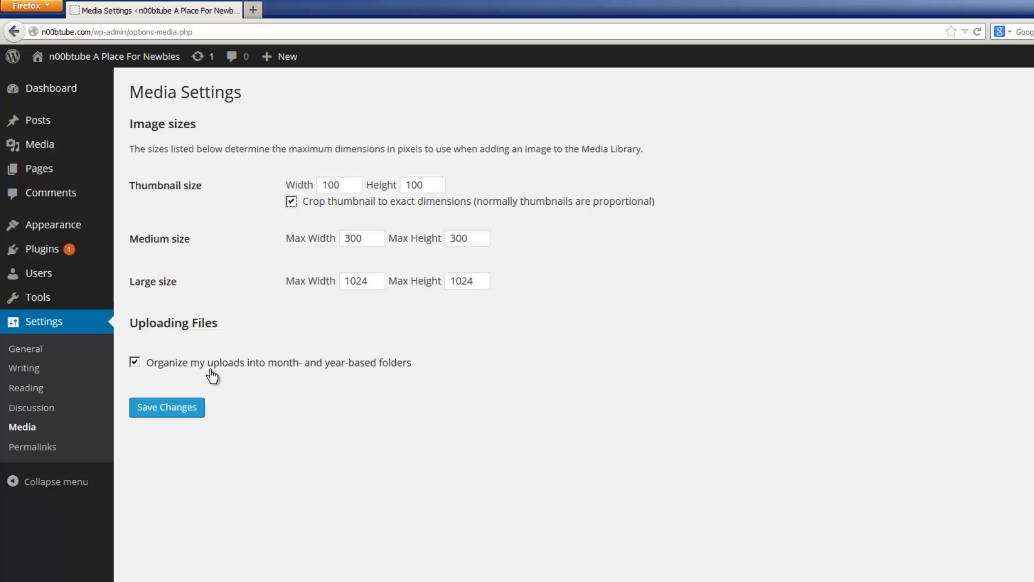
{"action": "mouse_move", "coordinate": [188, 388]}
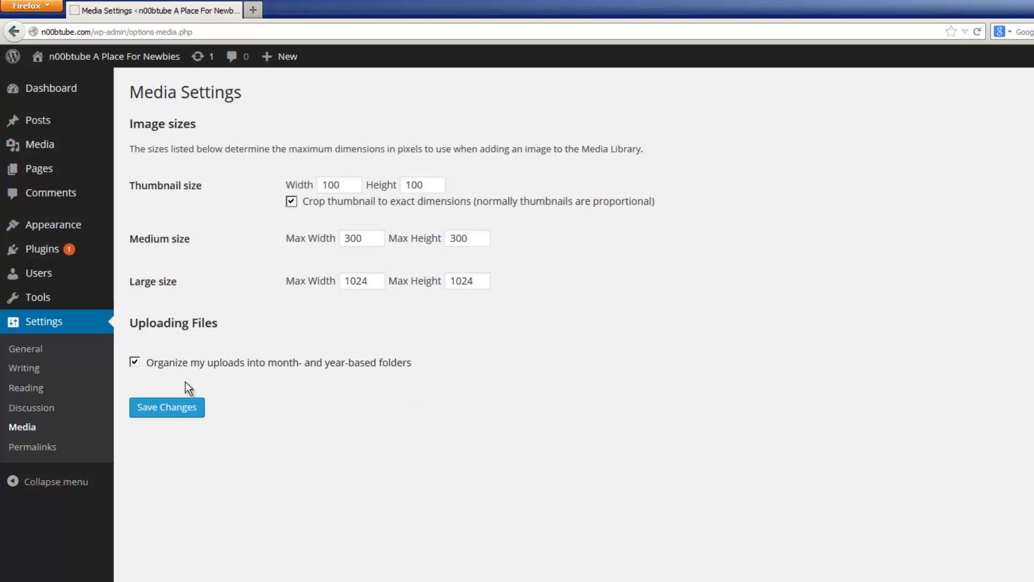
{"action": "left_click", "coordinate": [134, 362]}
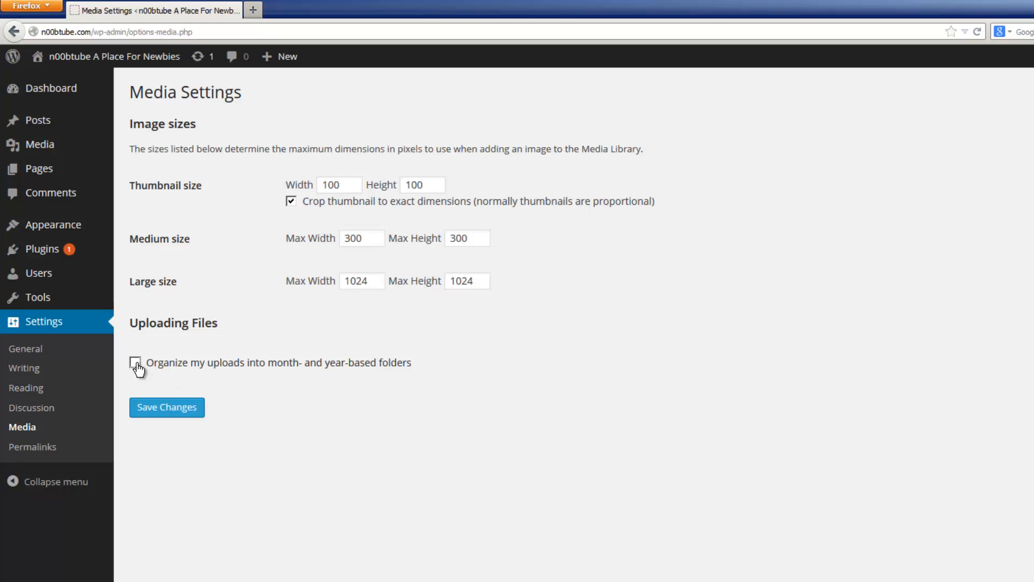
{"action": "left_click", "coordinate": [136, 362]}
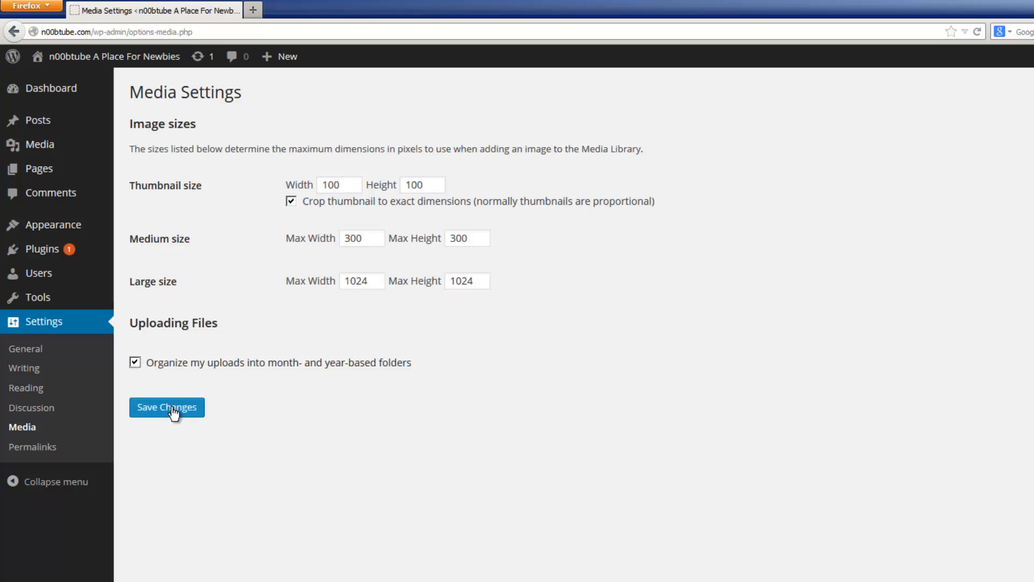
{"action": "left_click", "coordinate": [166, 408]}
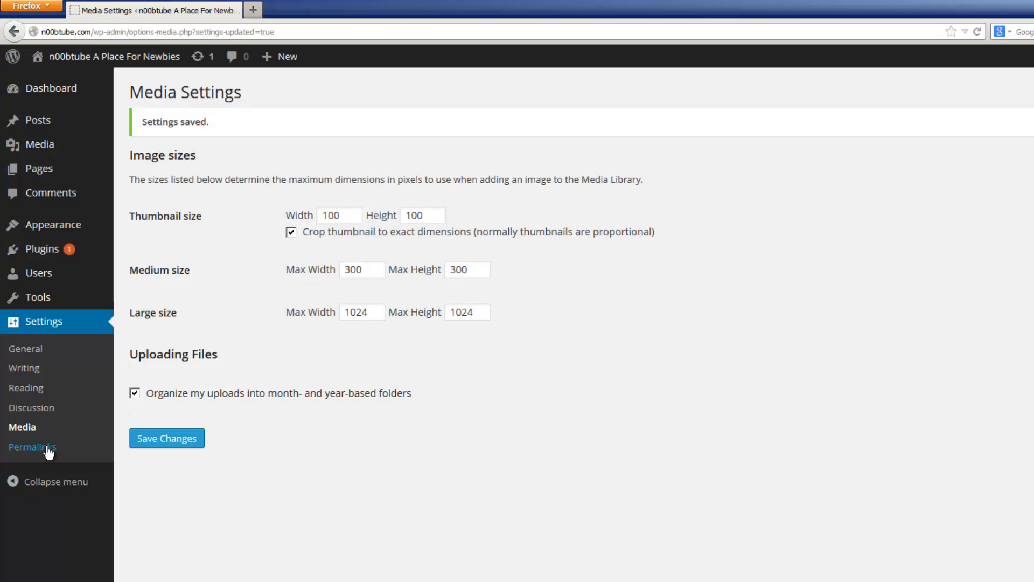
Step: Choose Custom Structure for permalinks and edit it to /%category%/%postname%.html
{"action": "left_click", "coordinate": [33, 447]}
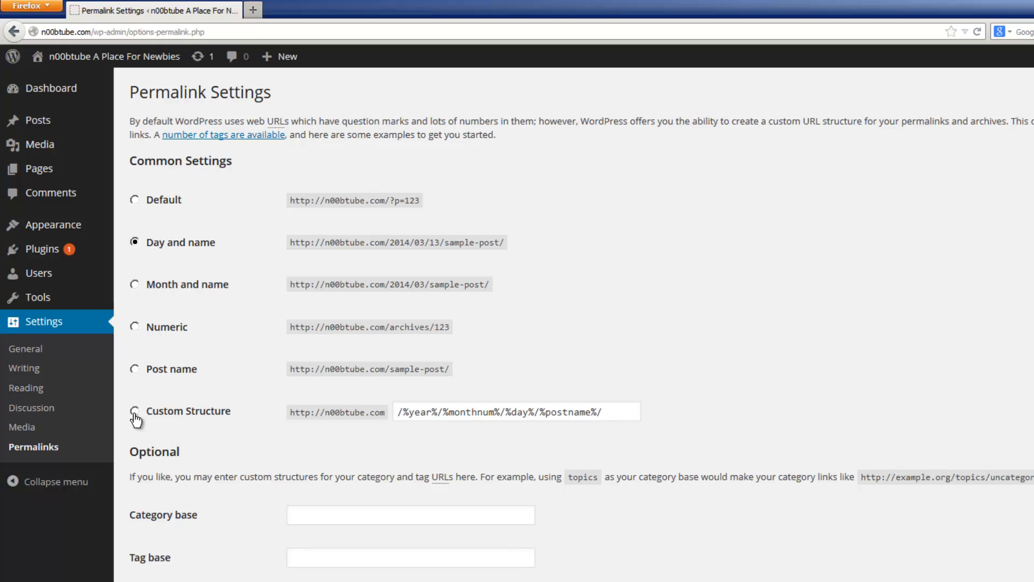
{"action": "left_click", "coordinate": [135, 411]}
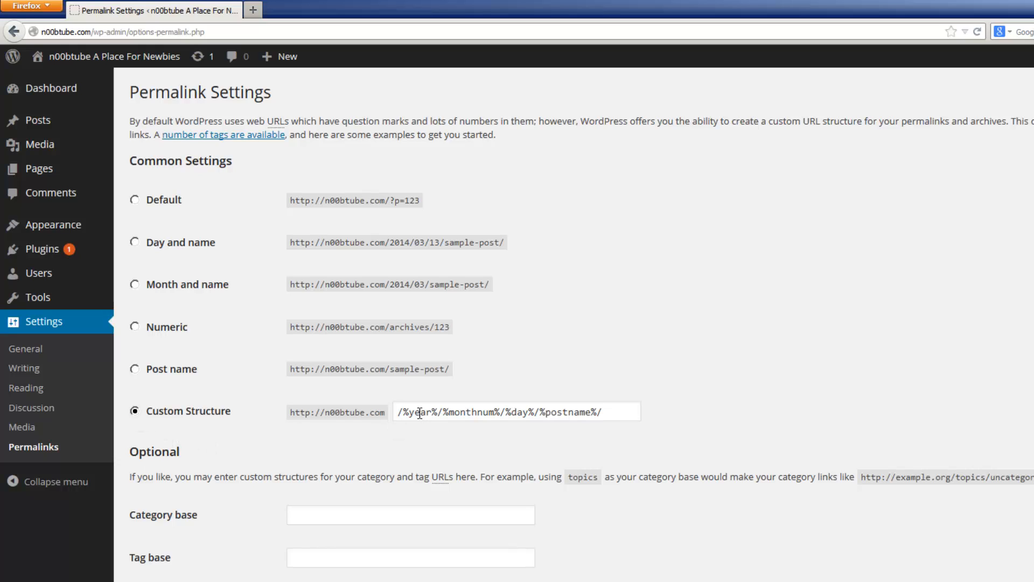
{"action": "double_click", "coordinate": [417, 412]}
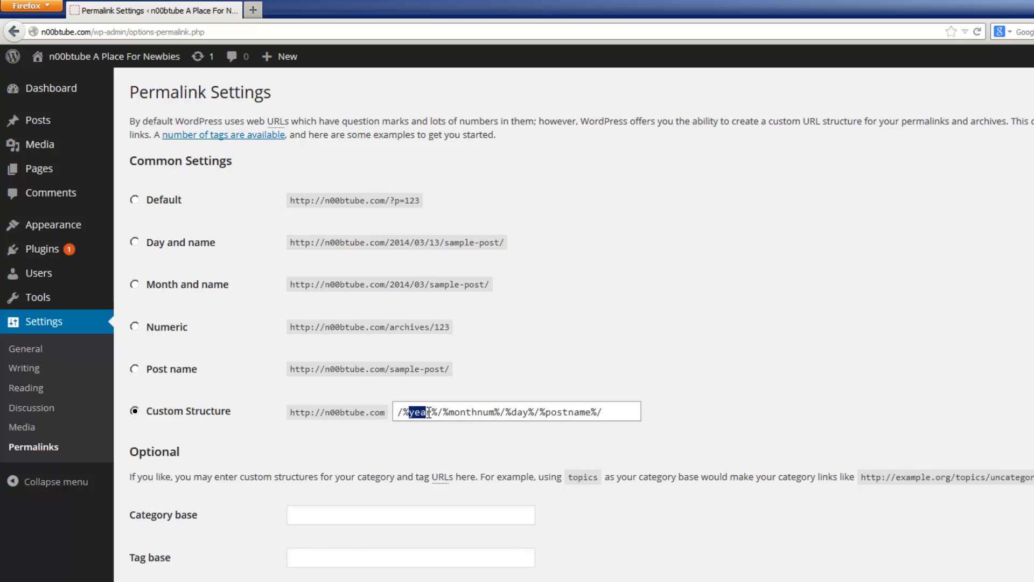
{"action": "type", "text": "categor"}
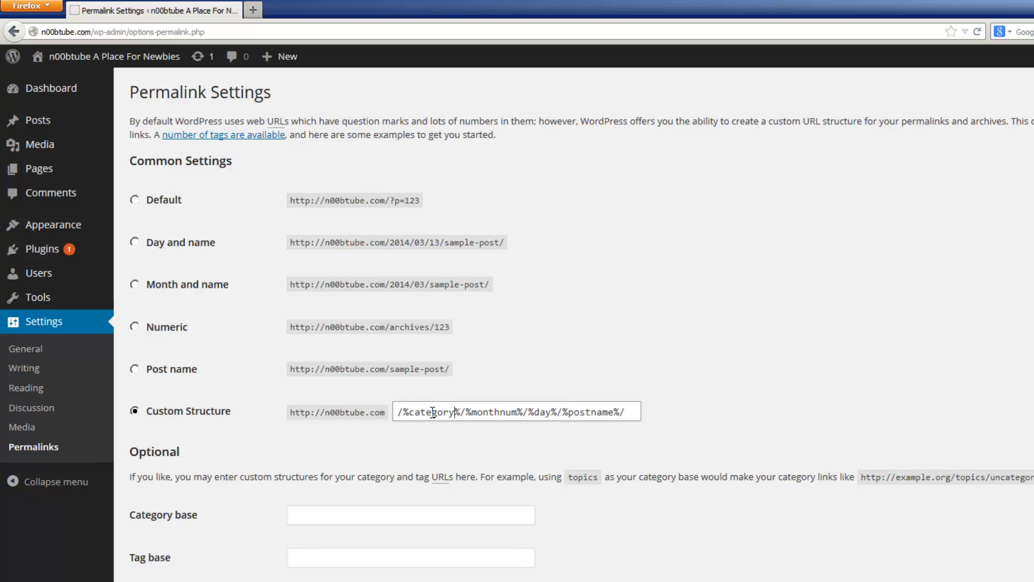
{"action": "double_click", "coordinate": [543, 411]}
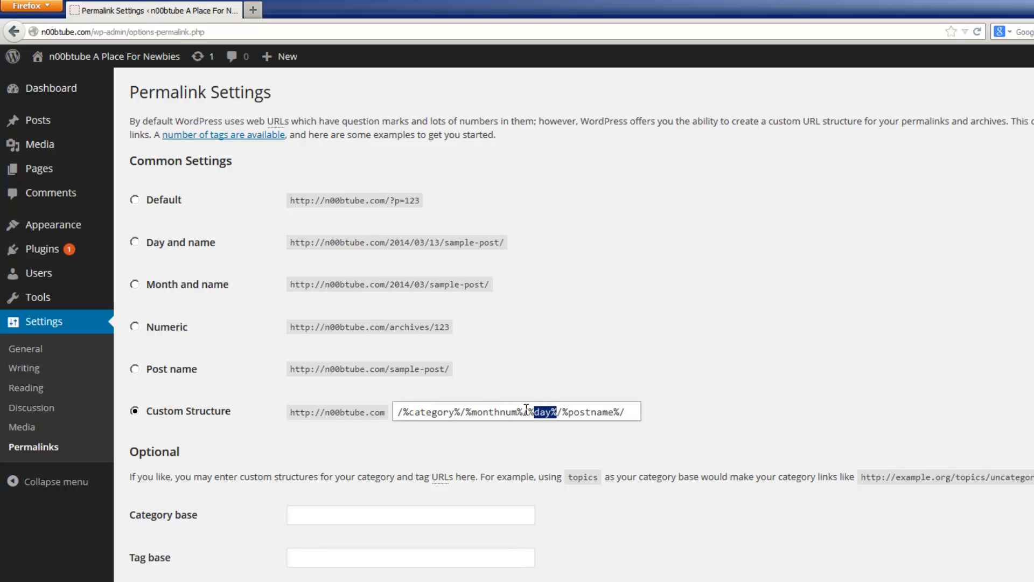
{"action": "key", "text": "Delete"}
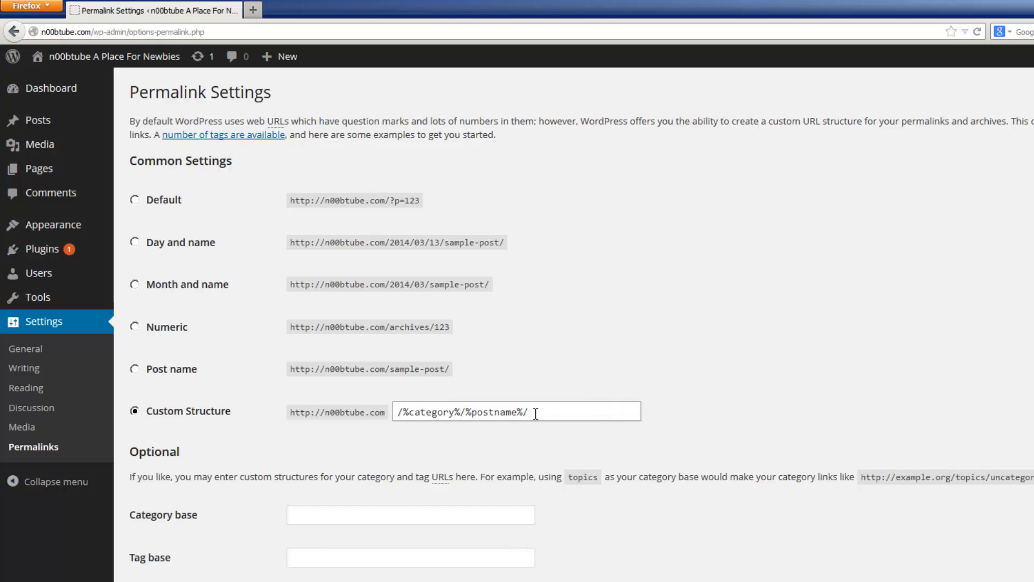
{"action": "type", "text": ".h"}
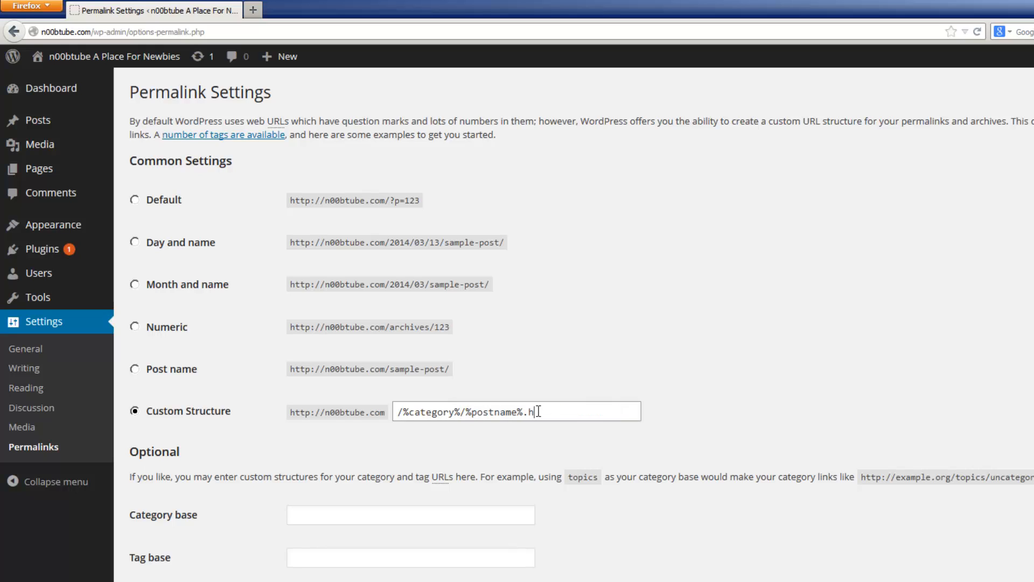
{"action": "type", "text": "tml"}
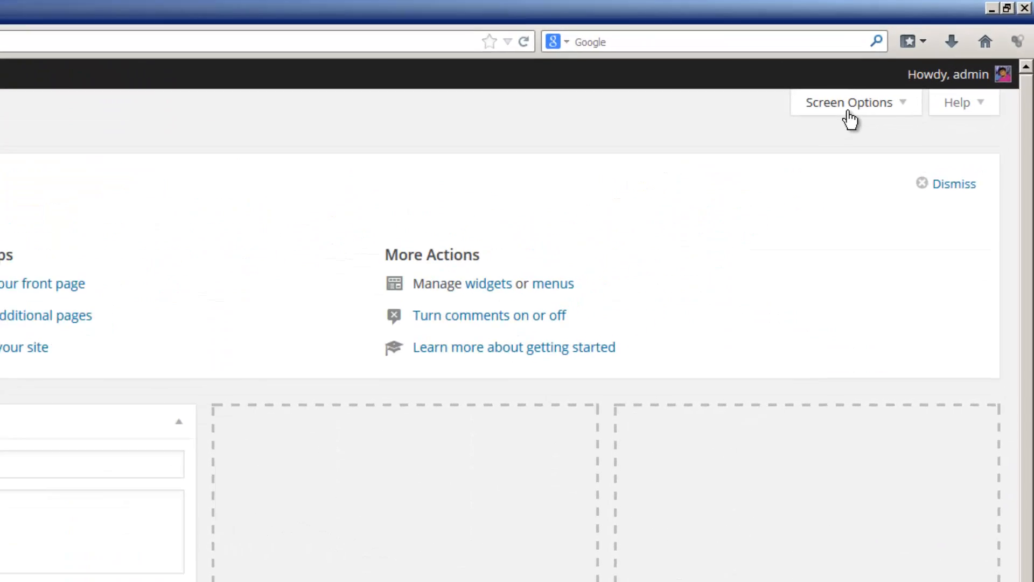
Step: Uncheck Welcome and WordPress News in the Dashboard's Screen Options, then close it
{"action": "left_click", "coordinate": [850, 102]}
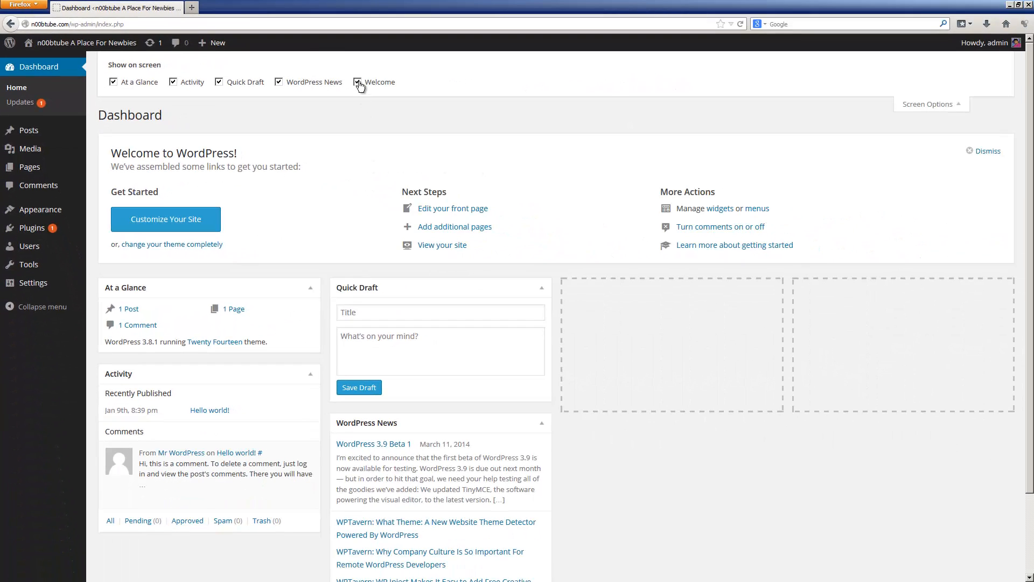
{"action": "left_click", "coordinate": [358, 81]}
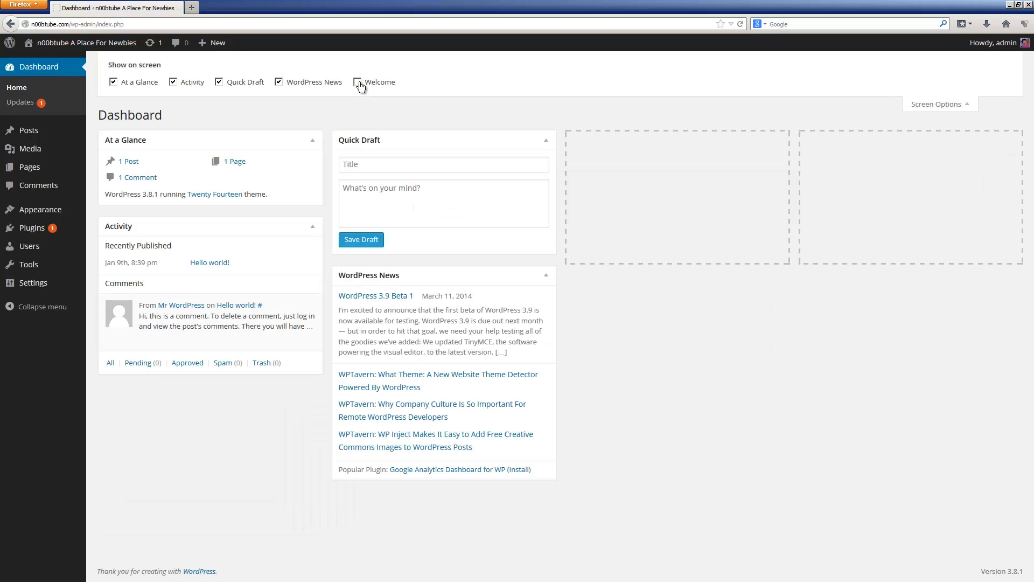
{"action": "left_click", "coordinate": [358, 81]}
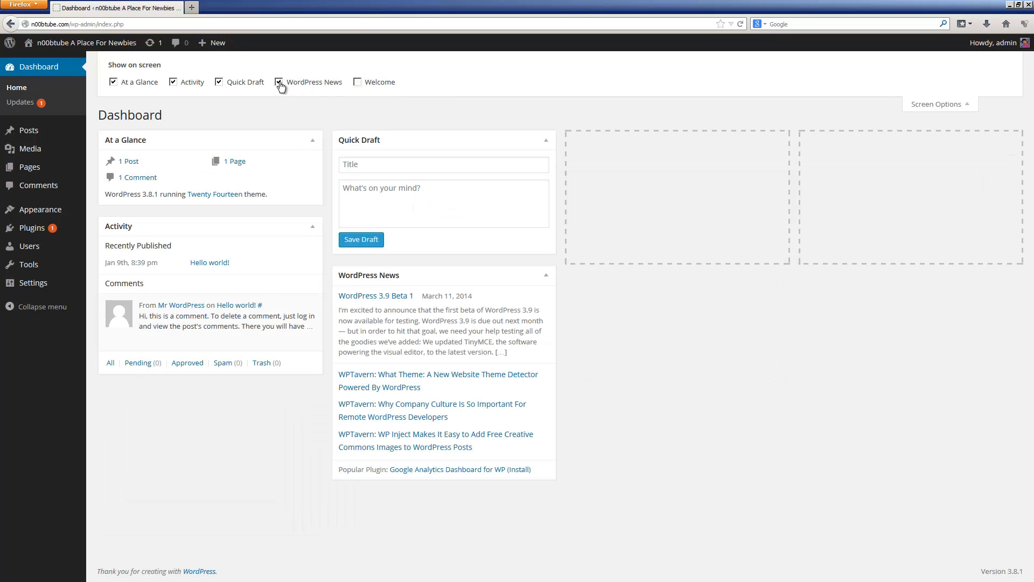
{"action": "left_click", "coordinate": [279, 82]}
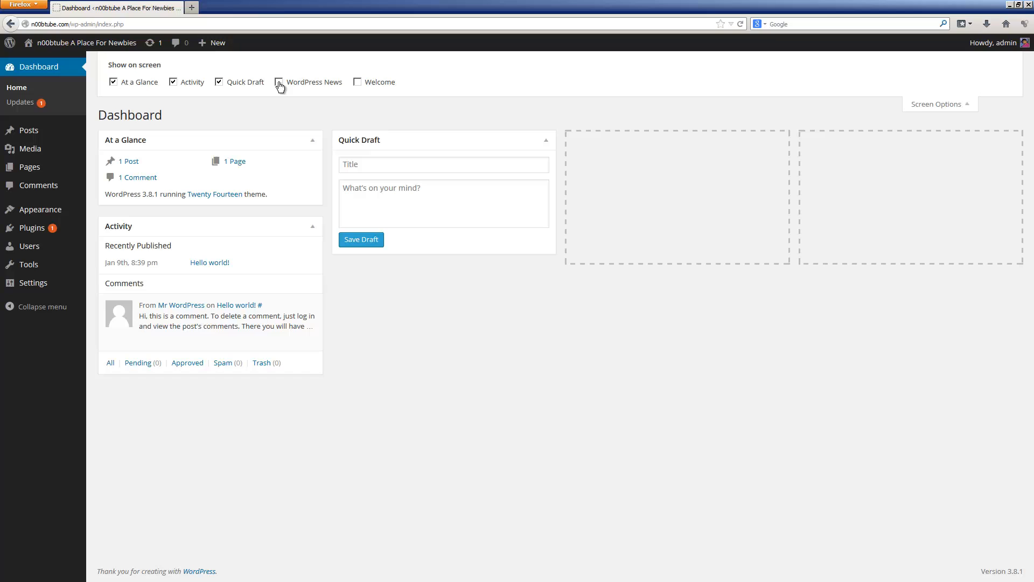
{"action": "left_click", "coordinate": [279, 82]}
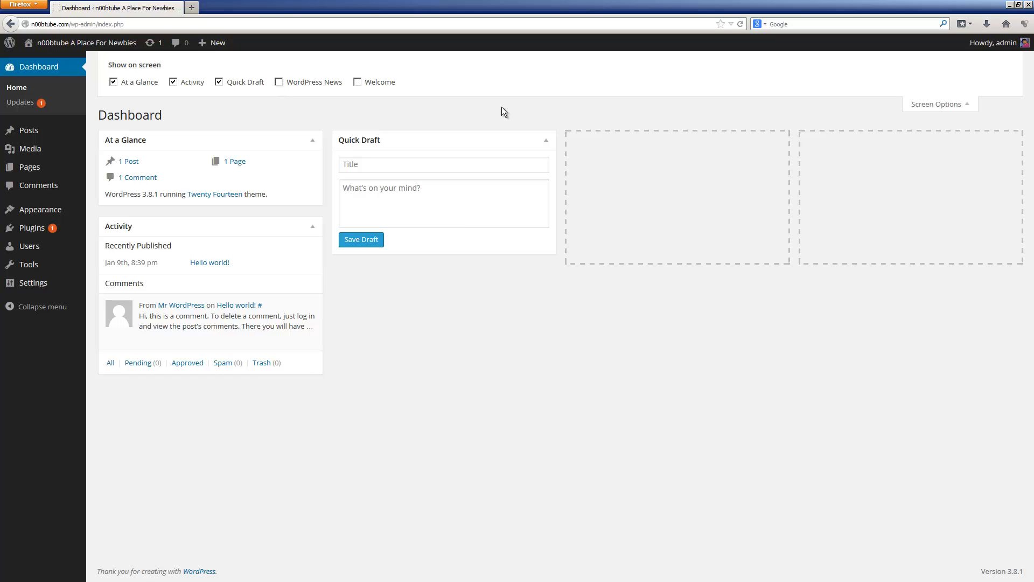
{"action": "mouse_move", "coordinate": [712, 176]}
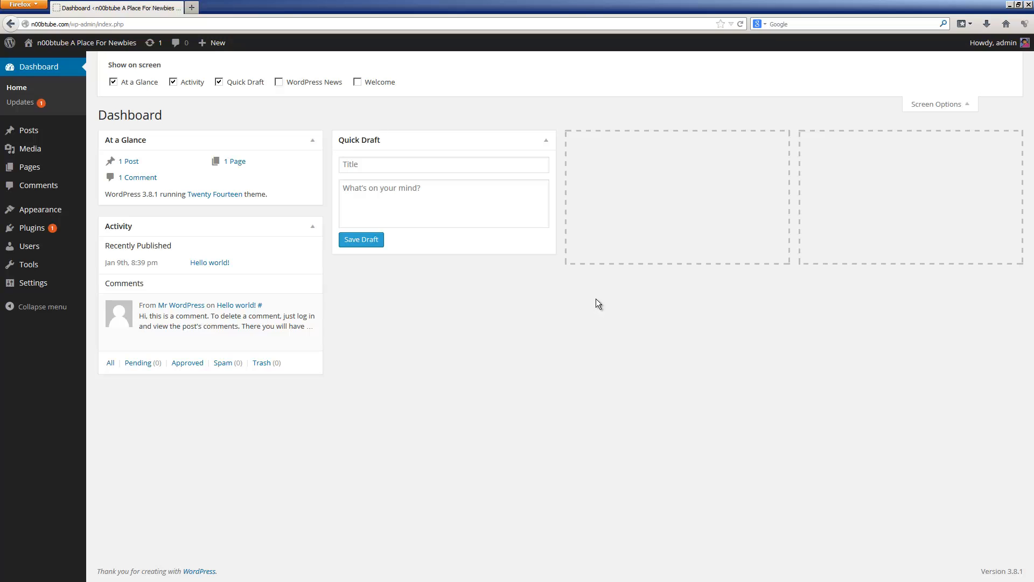
{"action": "mouse_move", "coordinate": [744, 305]}
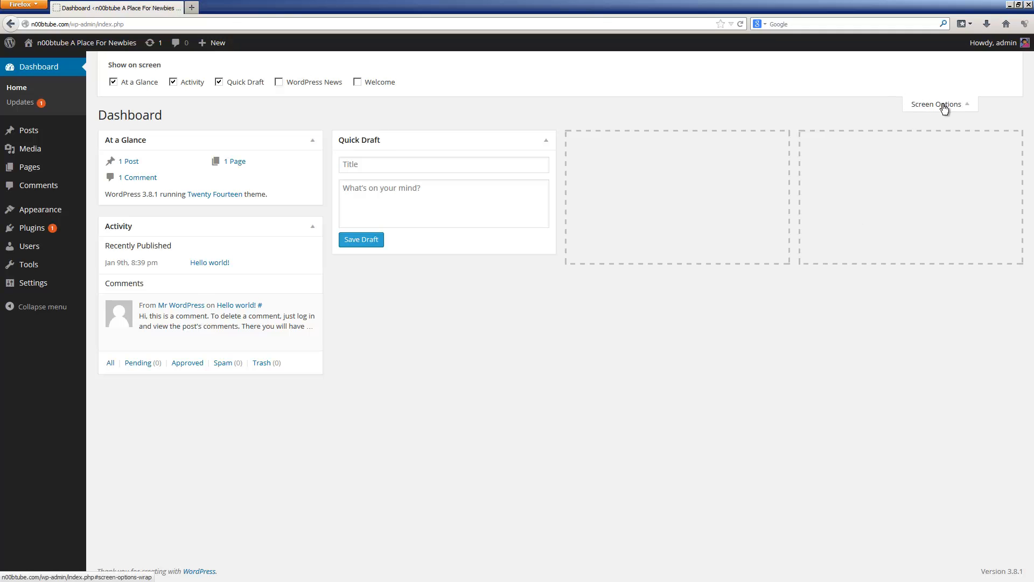
{"action": "left_click", "coordinate": [937, 104]}
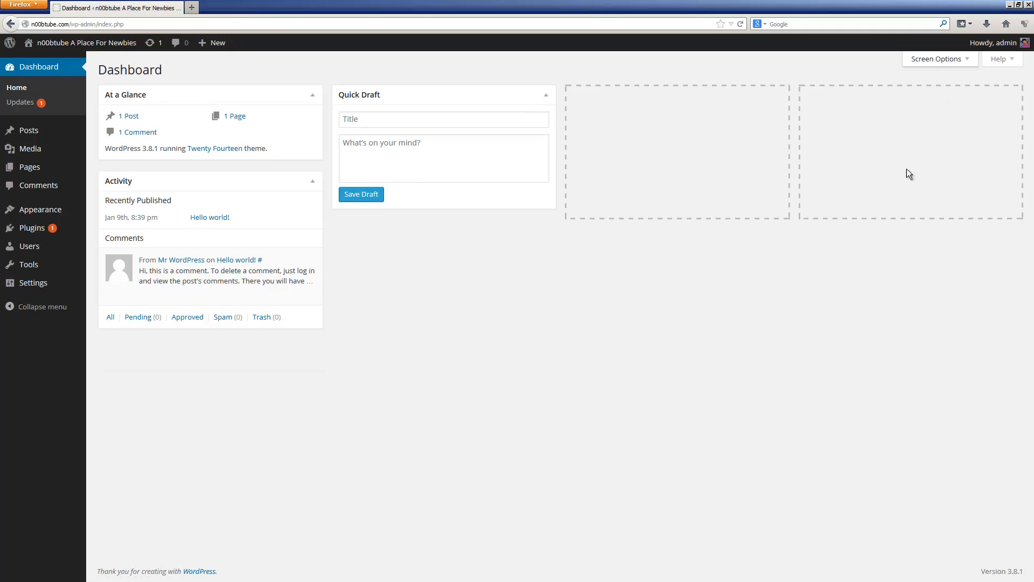